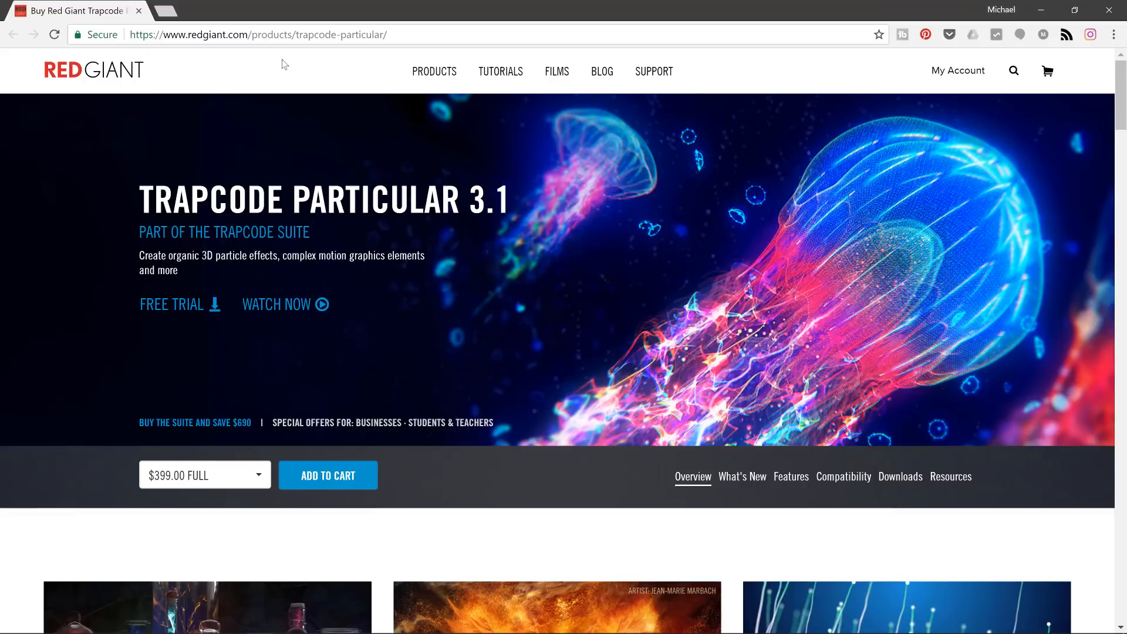
mouse_move(320, 83)
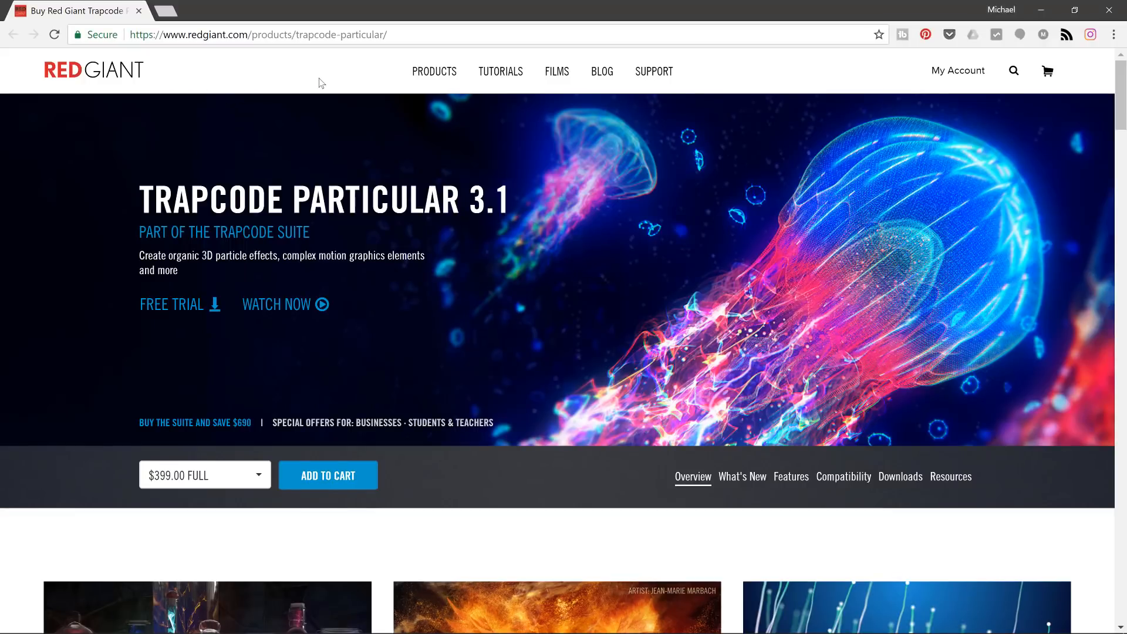
mouse_move(310, 90)
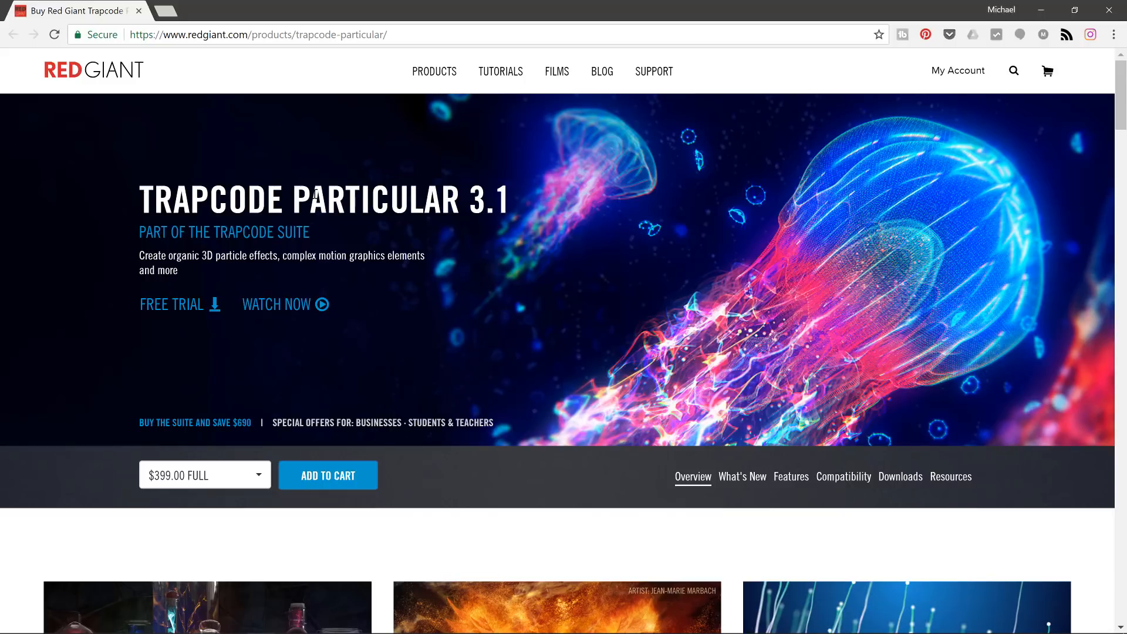
mouse_move(176, 304)
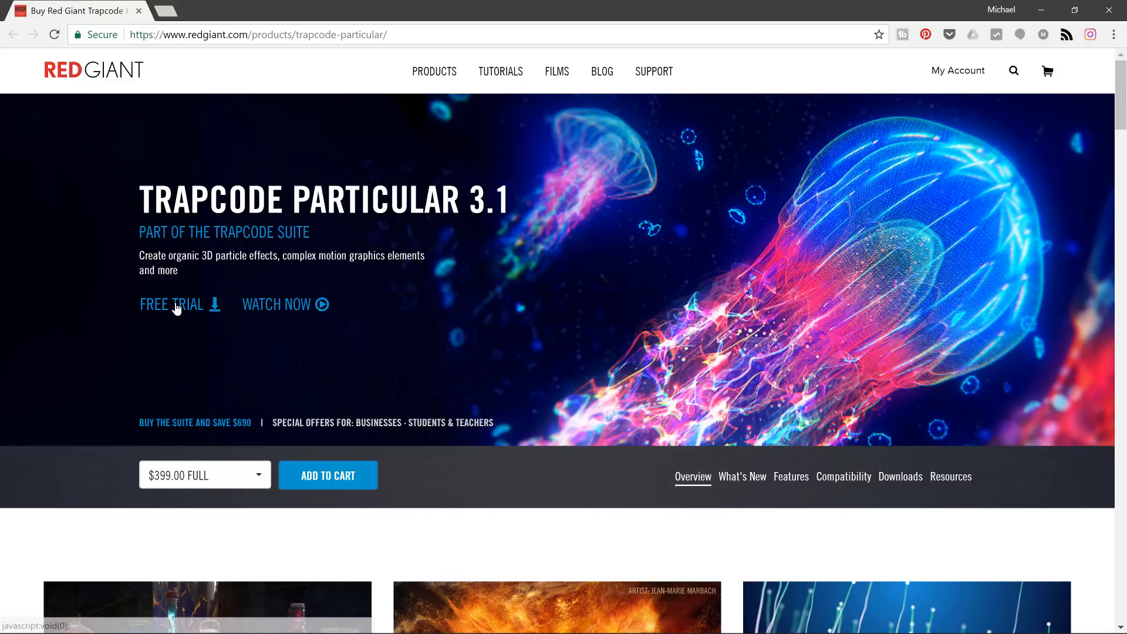
Step: Download the Windows free trial of Trapcode Particular 3.1 from the Red Giant site
click(170, 304)
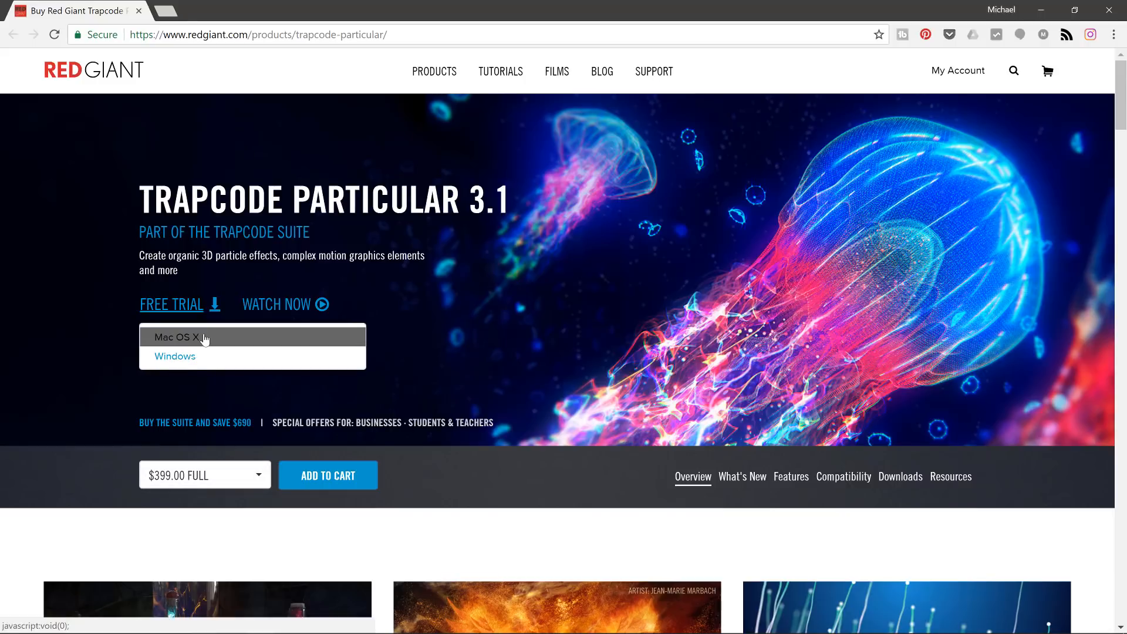
click(174, 356)
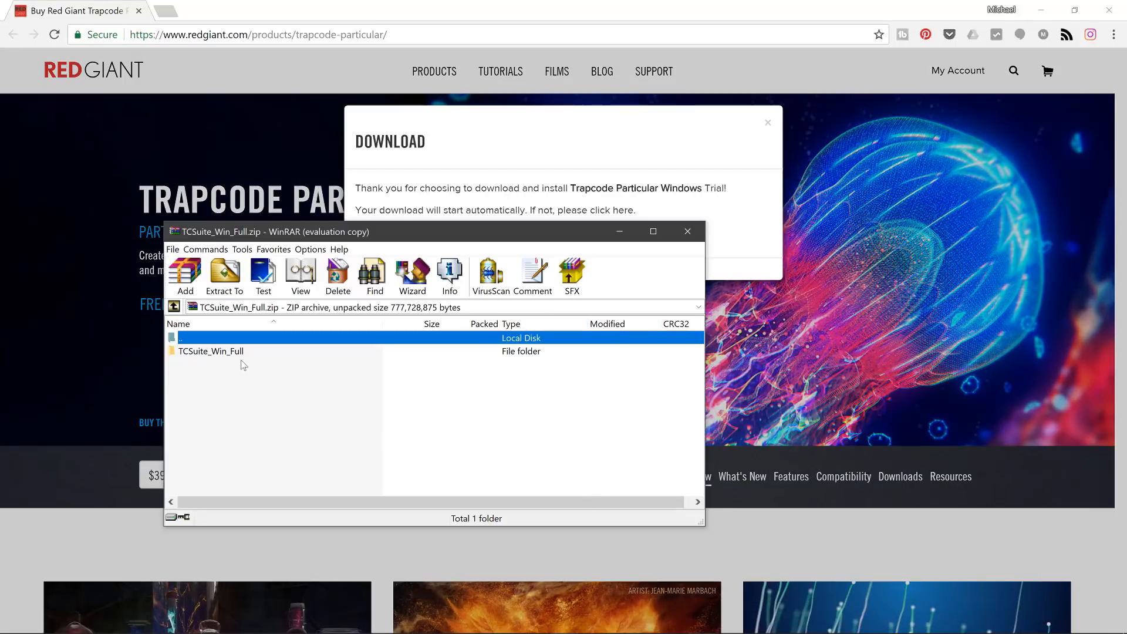
Step: Extract the TCSuite_Win_Full folder from the WinRAR archive to the Desktop
click(210, 351)
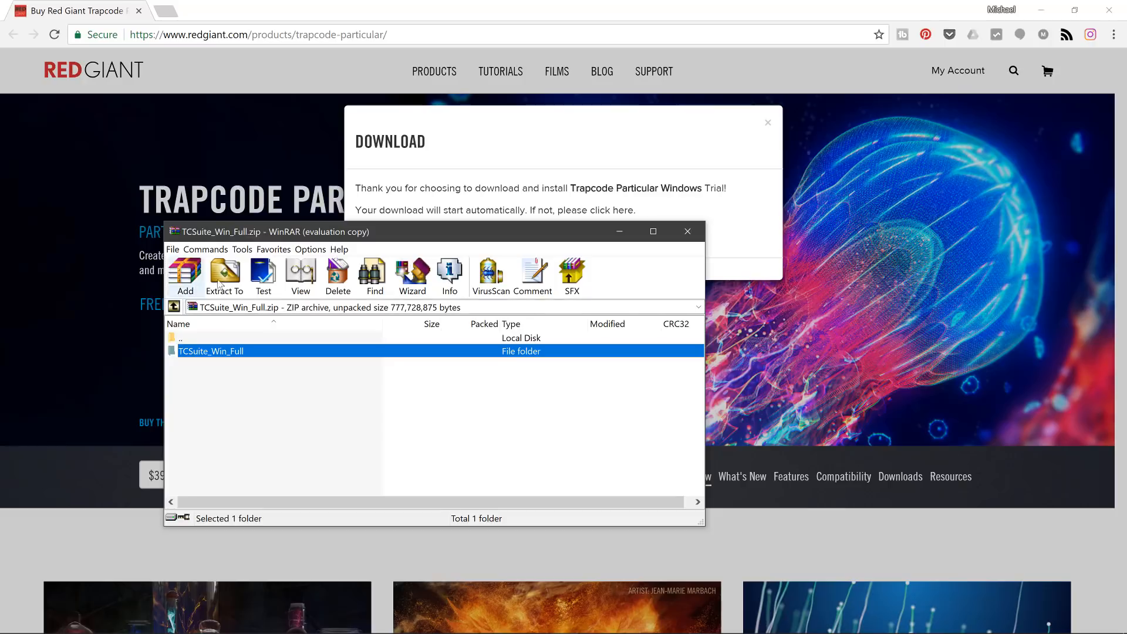
click(224, 276)
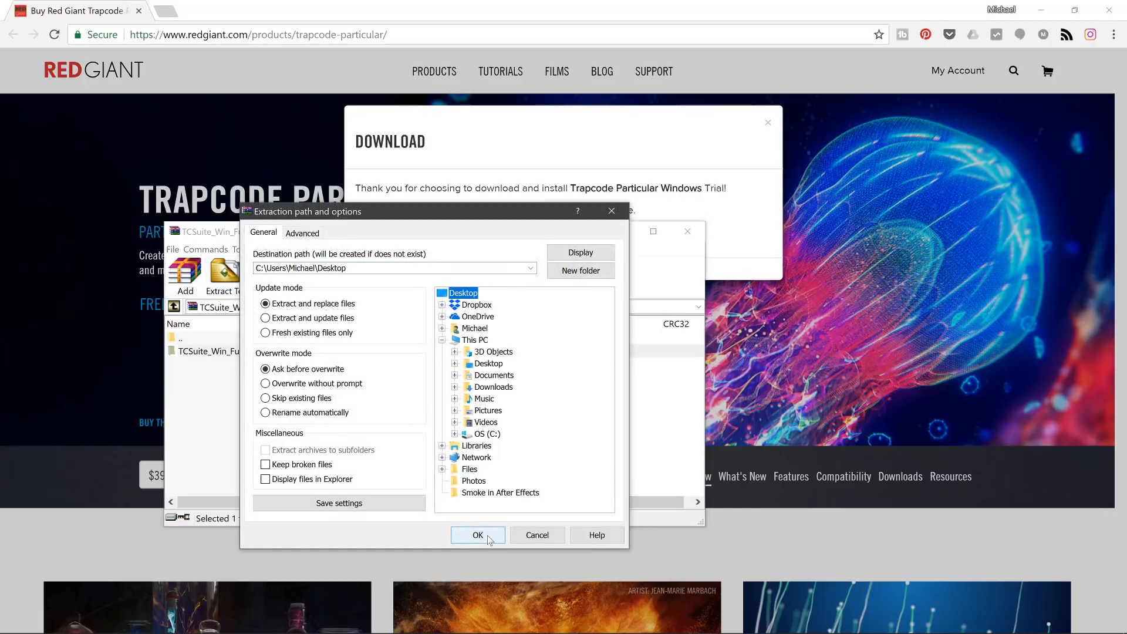
click(477, 535)
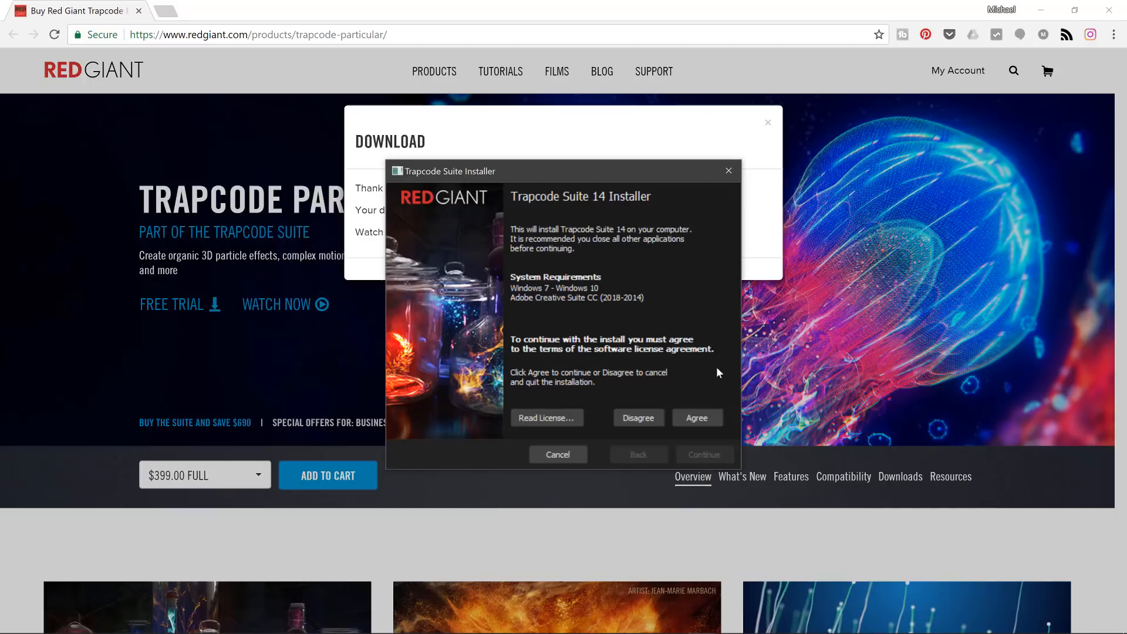
mouse_move(283, 172)
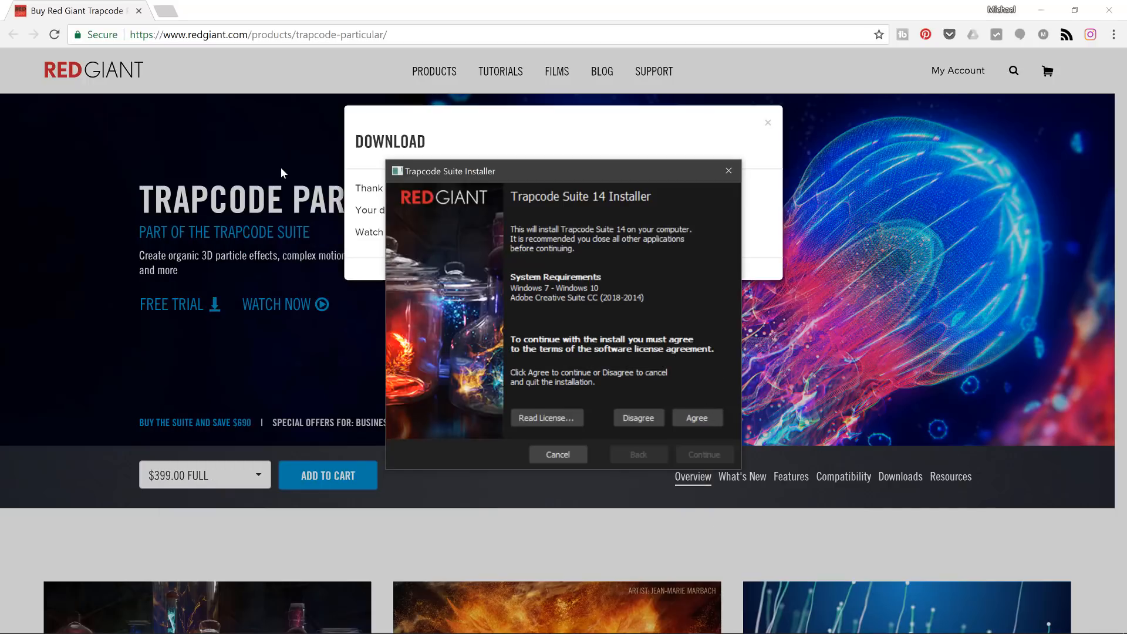
Step: Accept the license, deselect all plugins except Particular, and install it
click(695, 417)
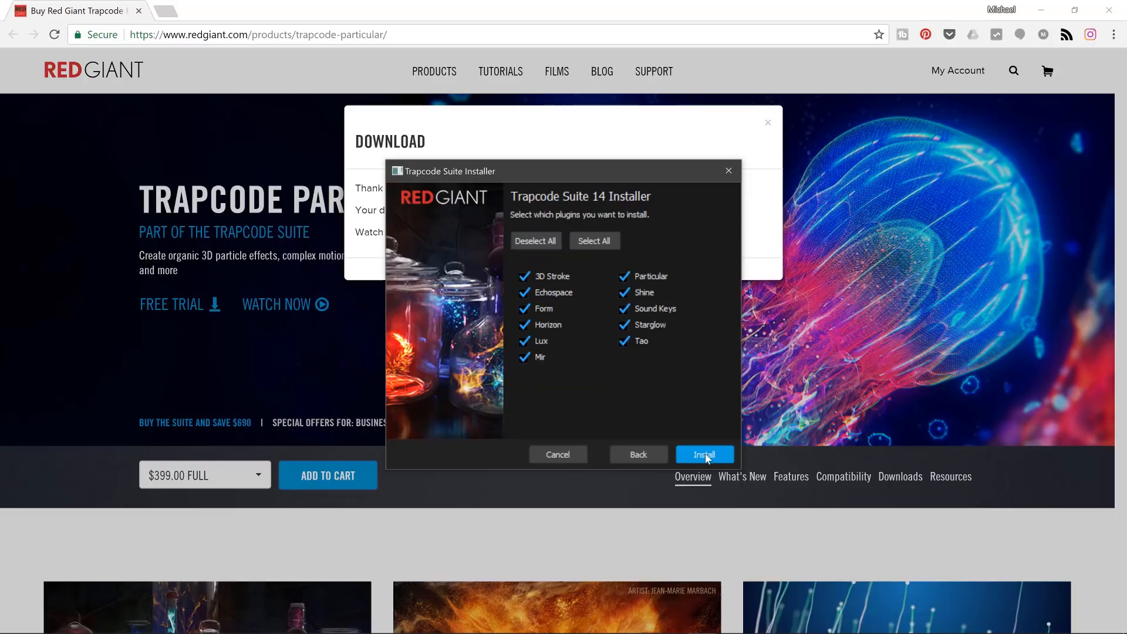
click(534, 241)
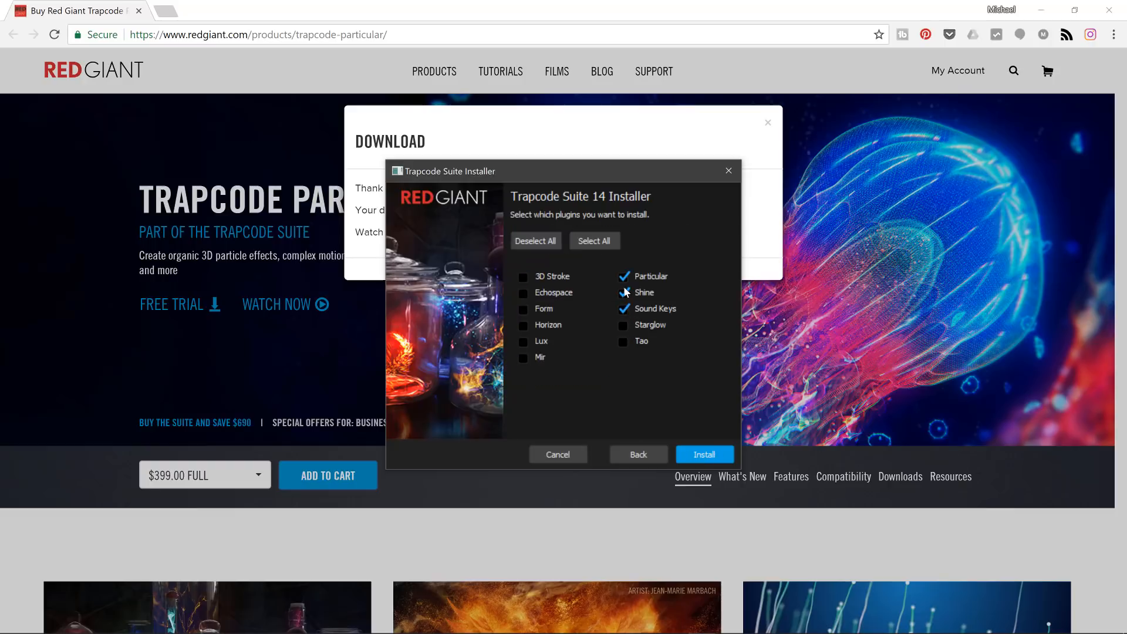
click(622, 292)
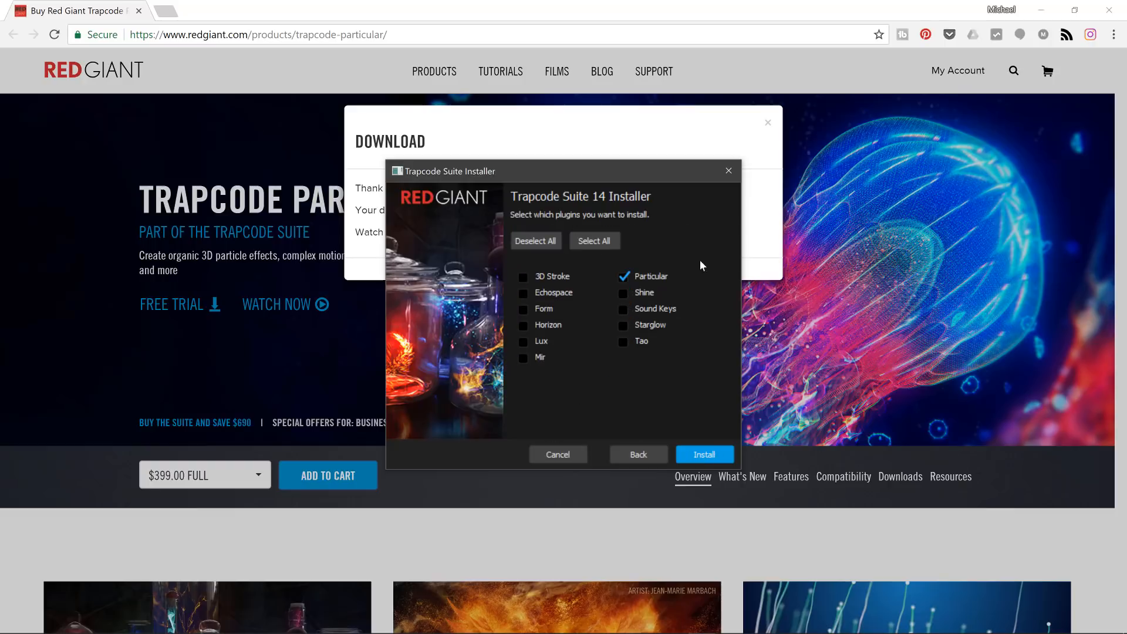
mouse_move(668, 288)
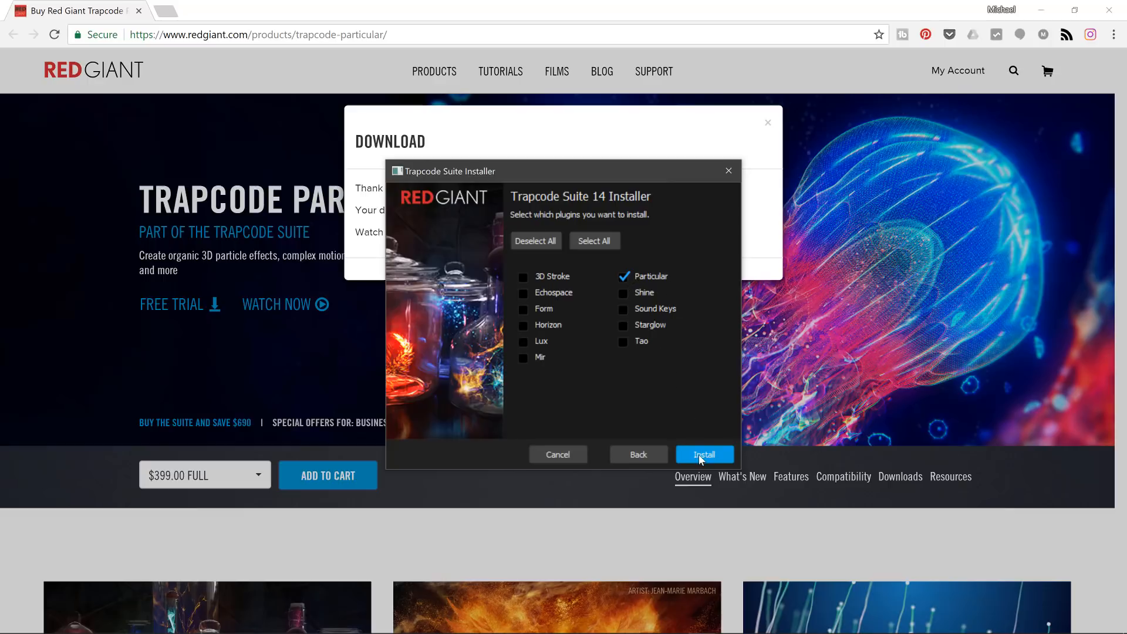
click(703, 454)
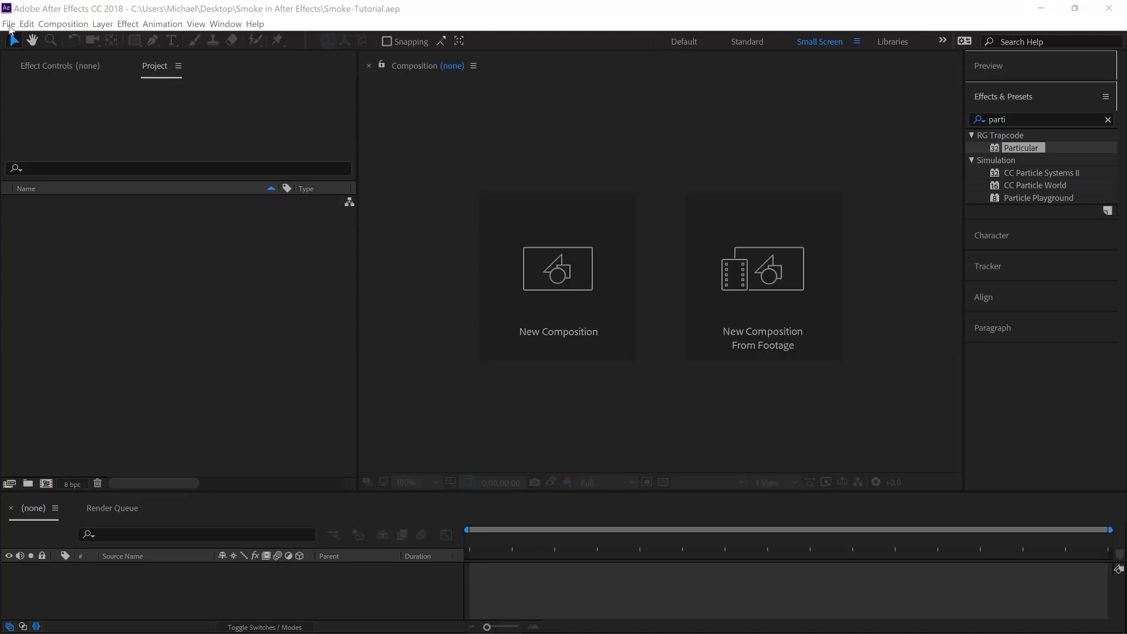
Step: Import Photo.jpg into the project through File > Import > File
click(7, 23)
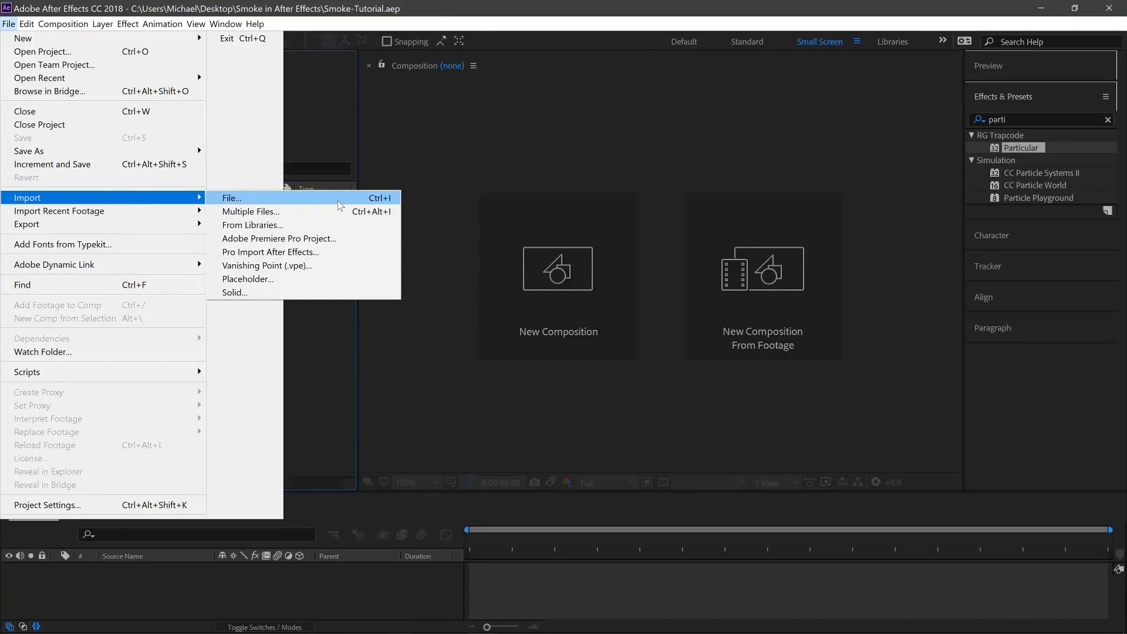
click(231, 197)
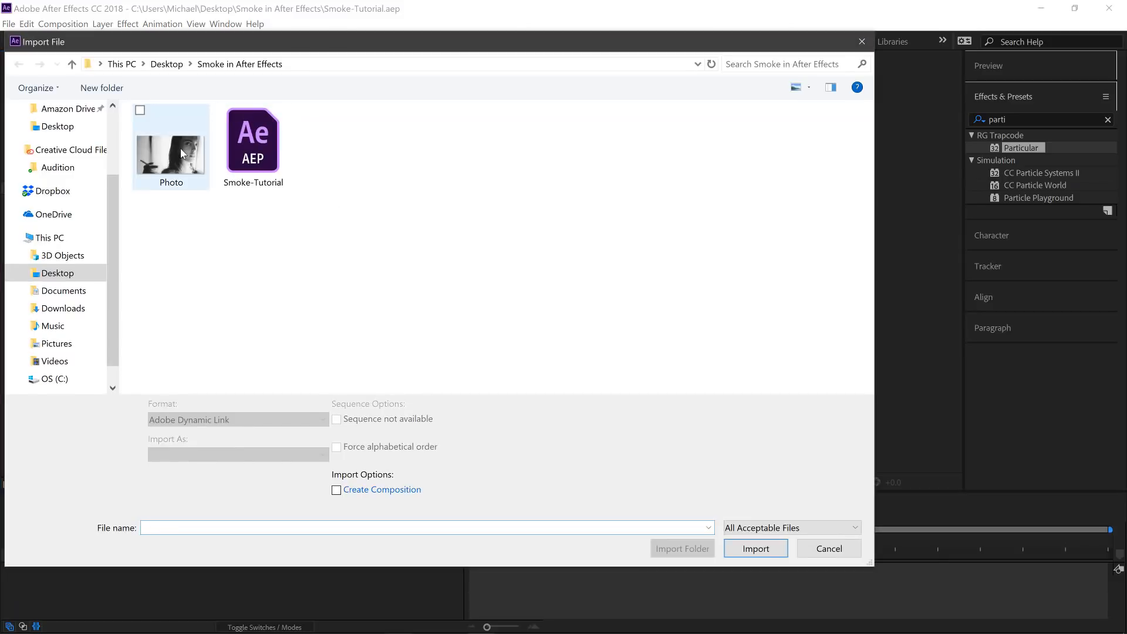
click(170, 151)
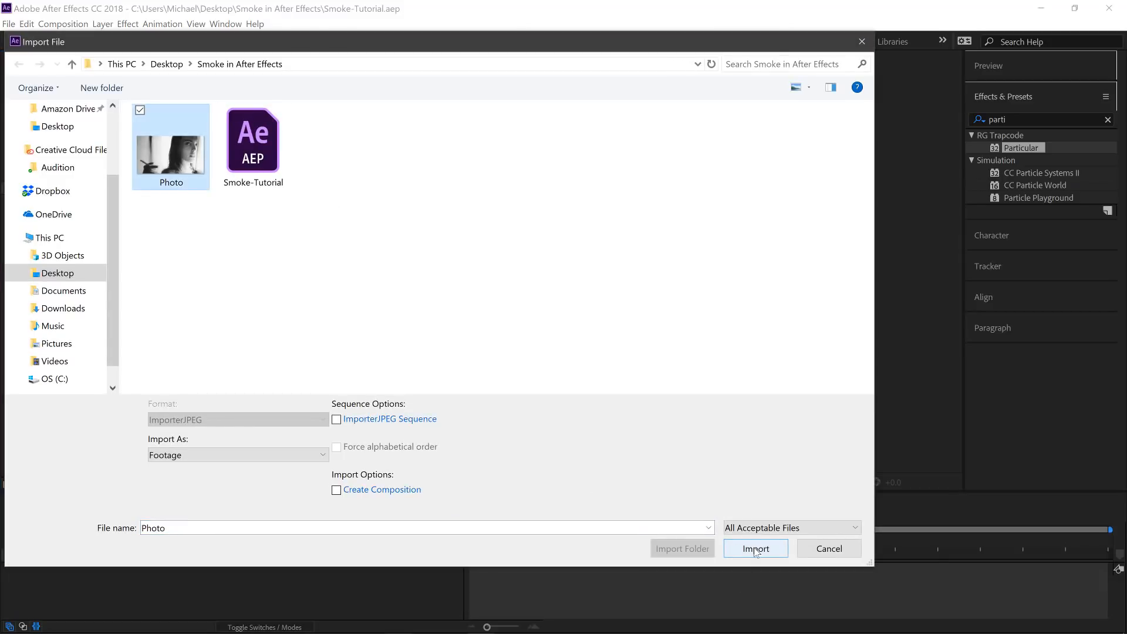
click(756, 548)
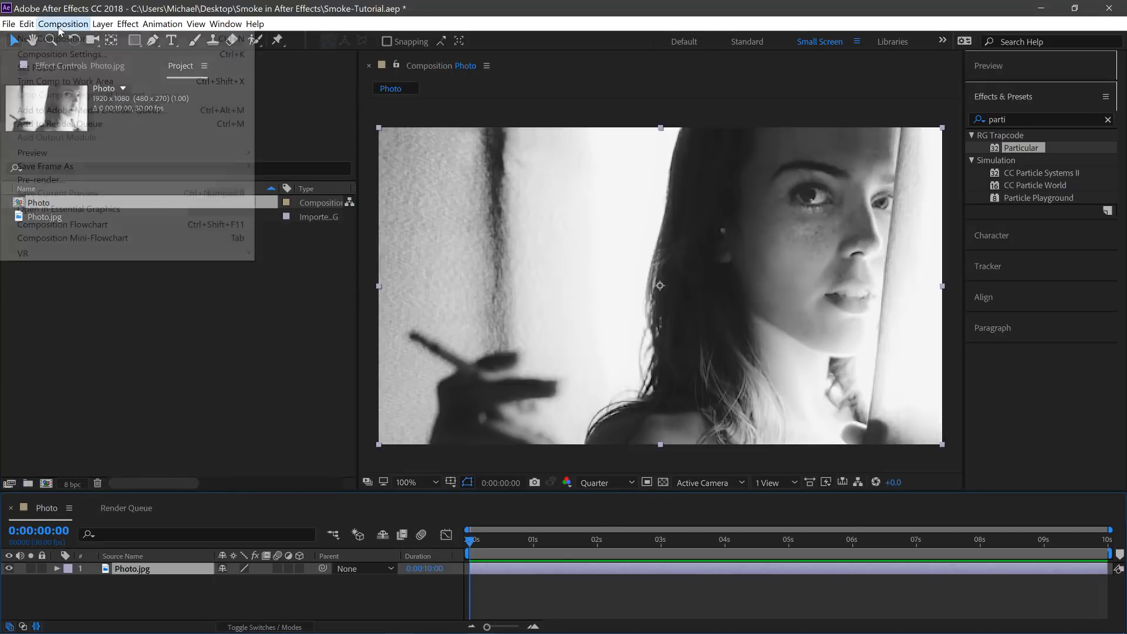
click(61, 54)
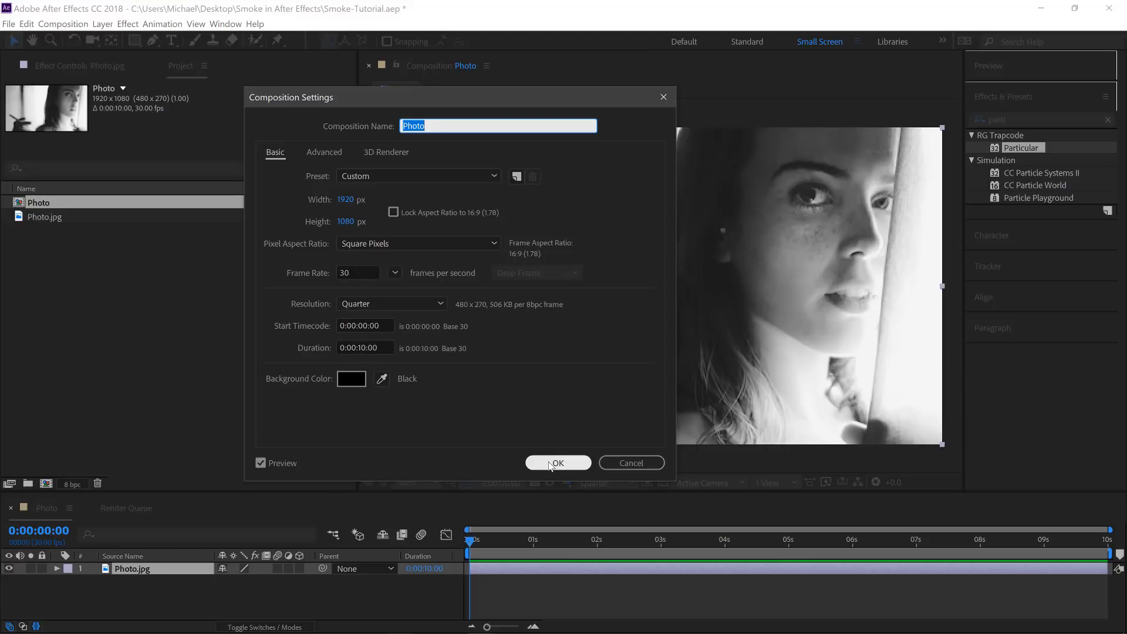
click(557, 462)
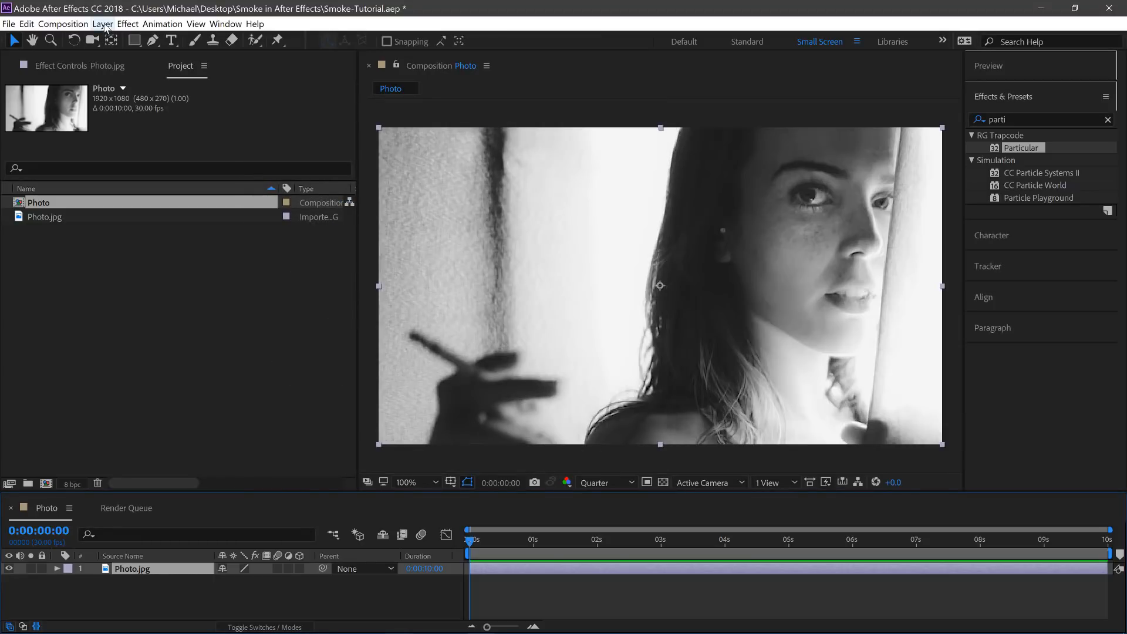
Step: Create Black Solid 1 with default full-frame black settings above Photo.jpg
click(102, 23)
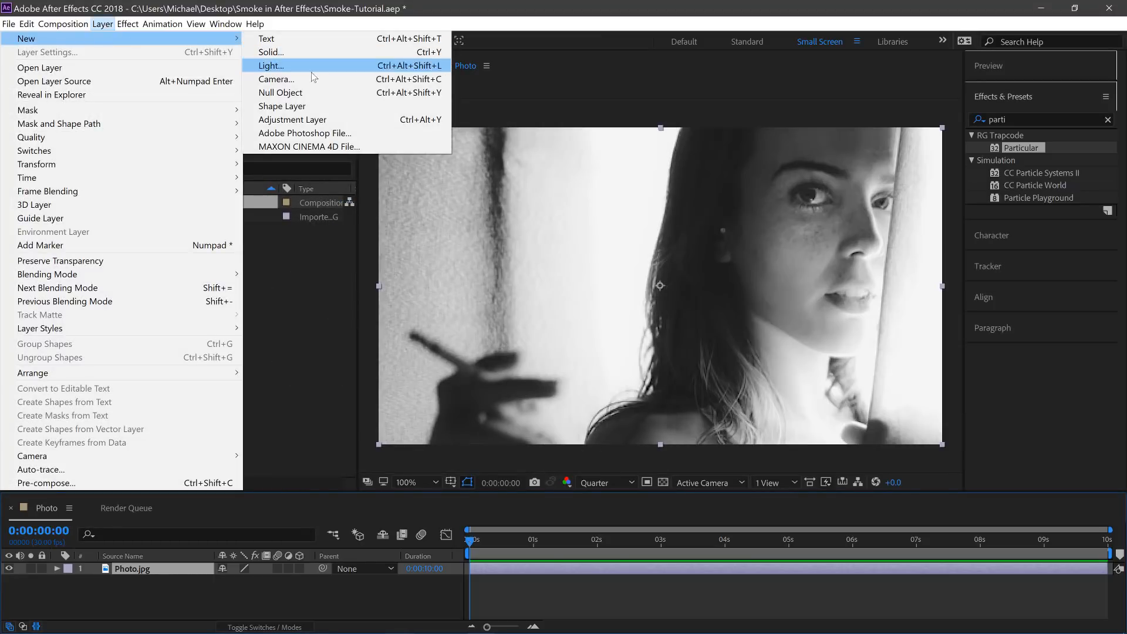
mouse_move(271, 52)
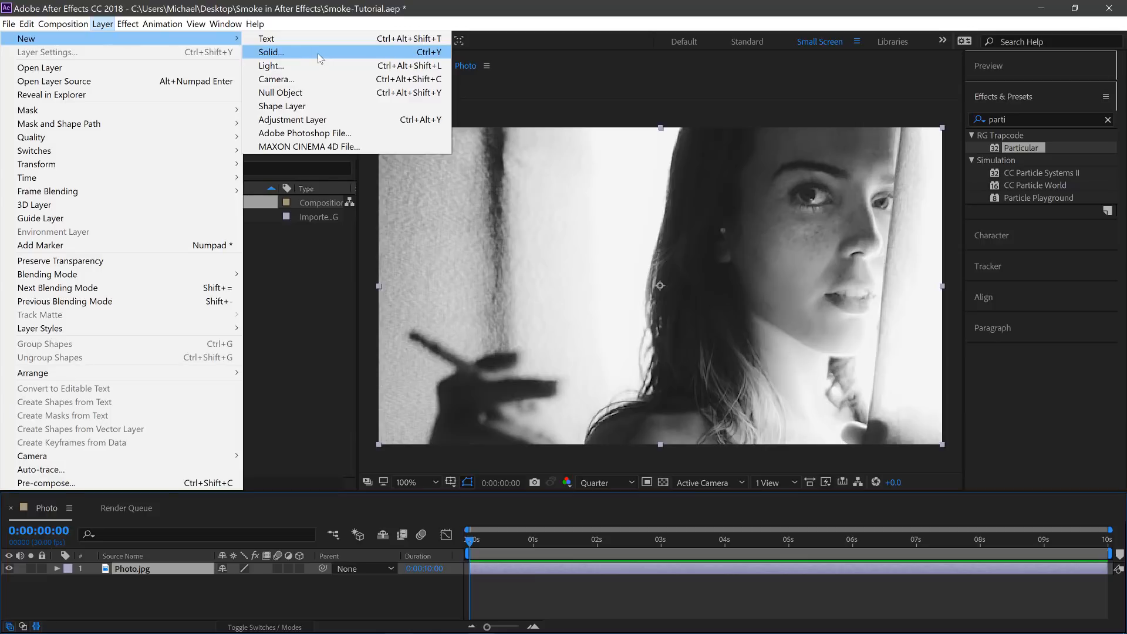
click(271, 51)
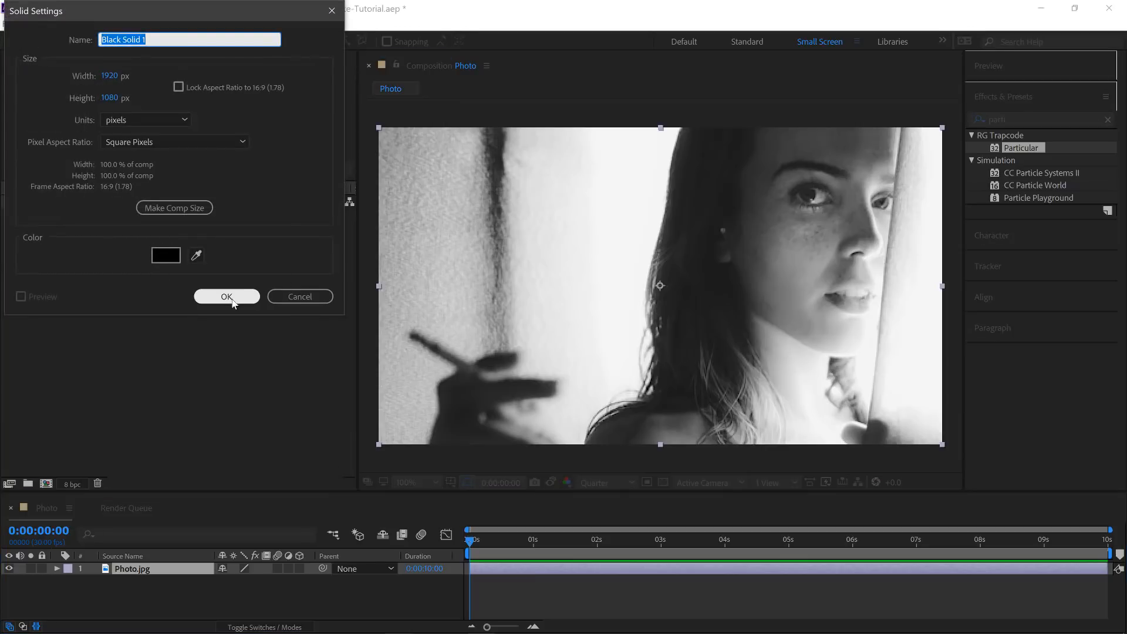
click(225, 296)
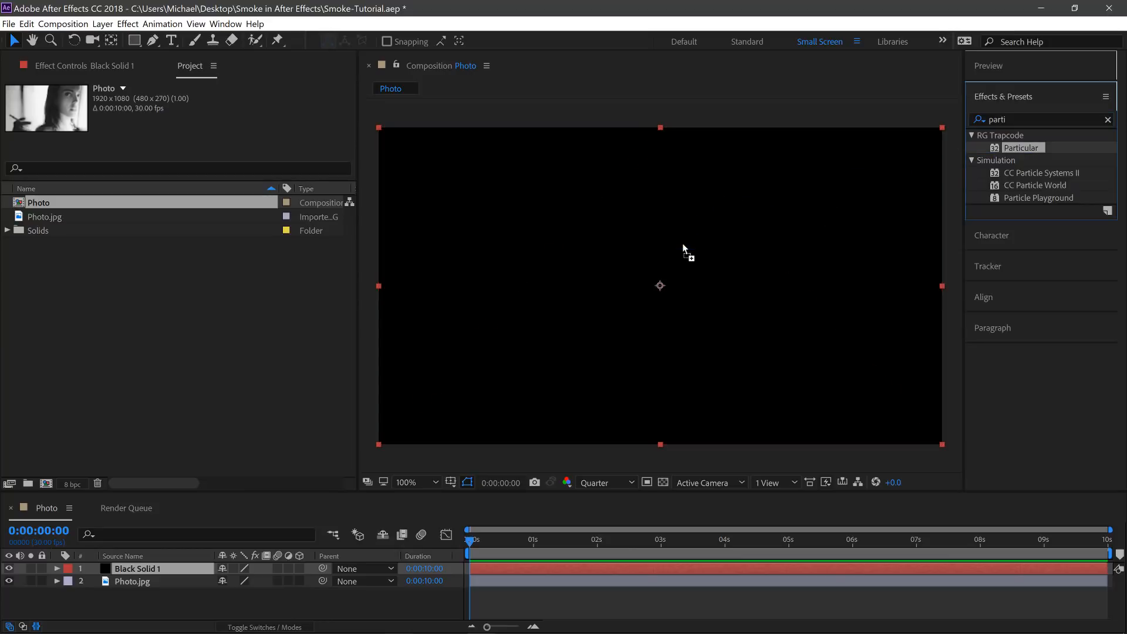
Step: Apply RG Trapcode Particular to Black Solid 1 from Effects & Presets
double_click(1020, 147)
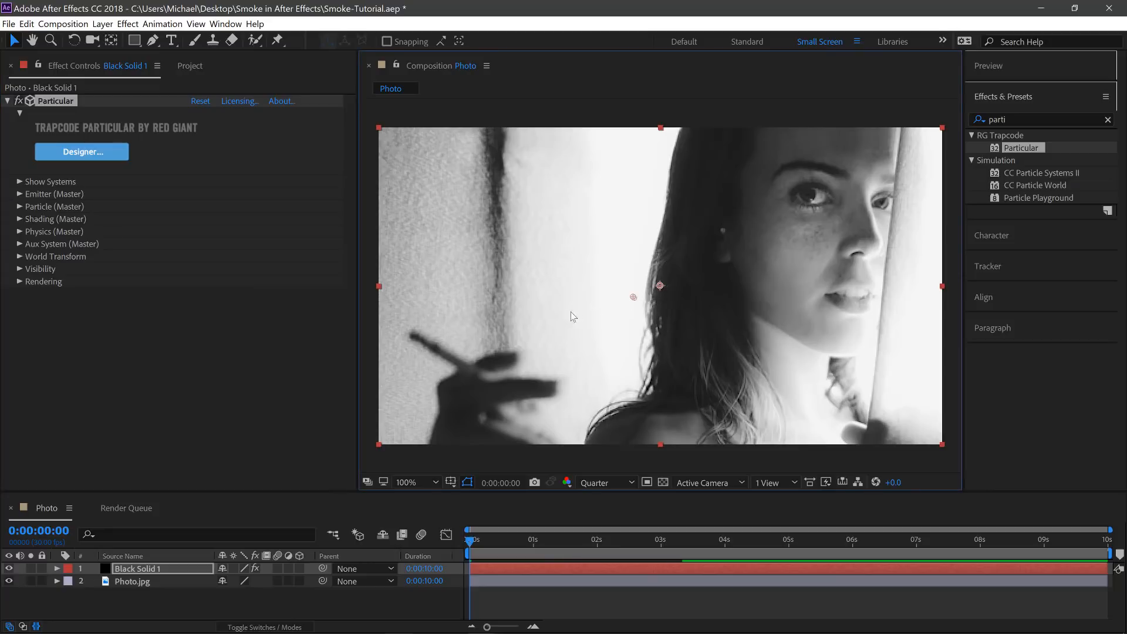
mouse_move(420, 342)
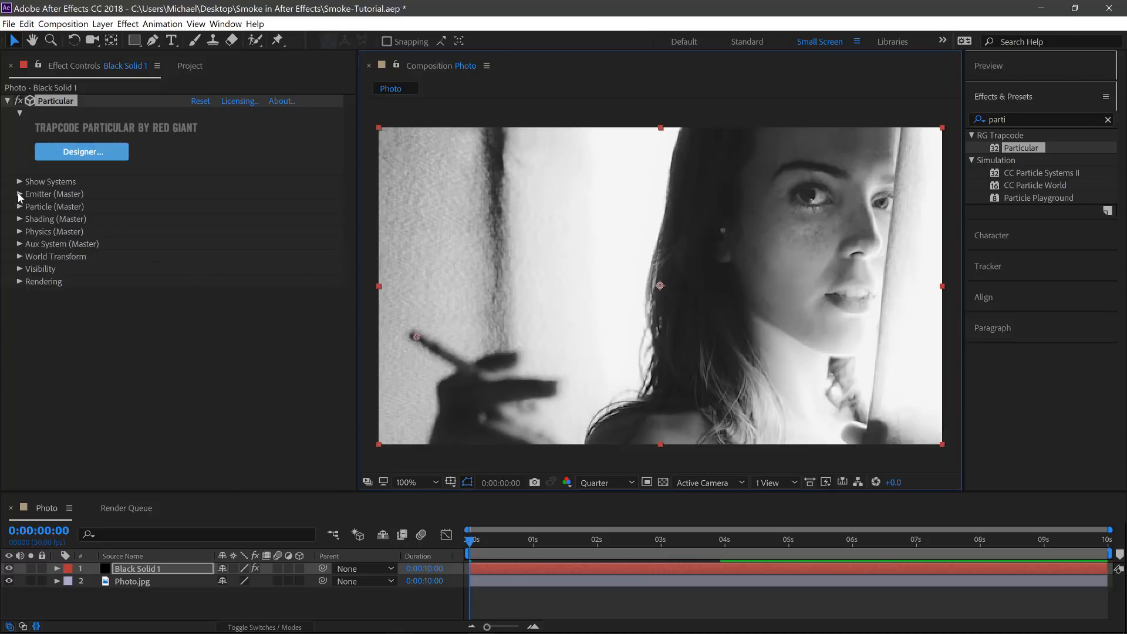
Step: Keep the emitter at the cigarette tip, set Velocity to 3, and enter 5.0
click(20, 194)
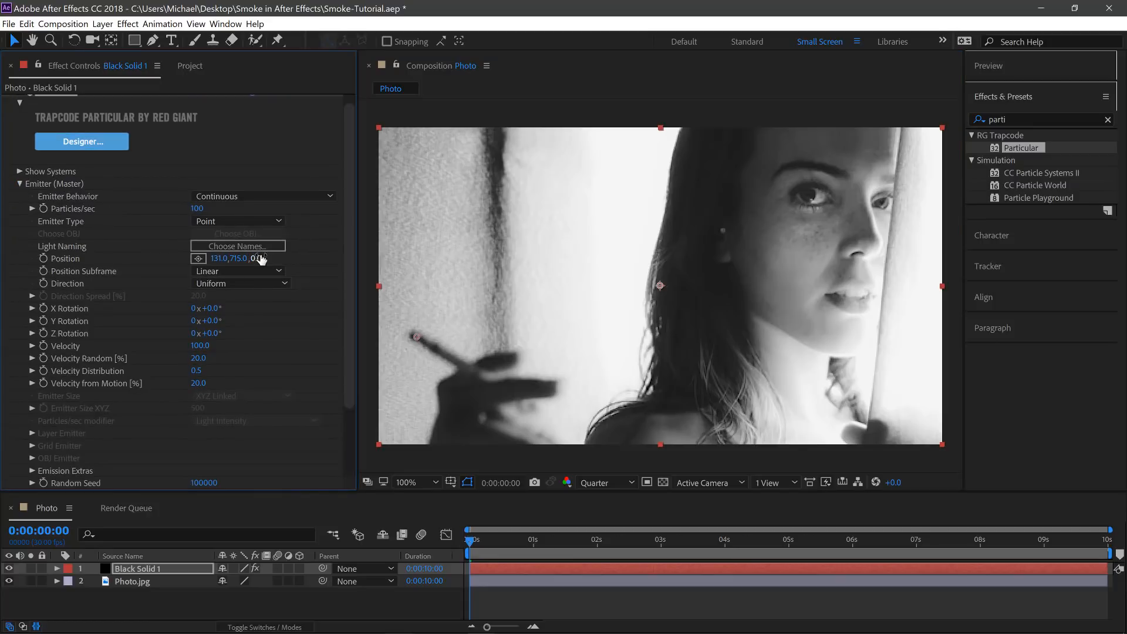
click(199, 345)
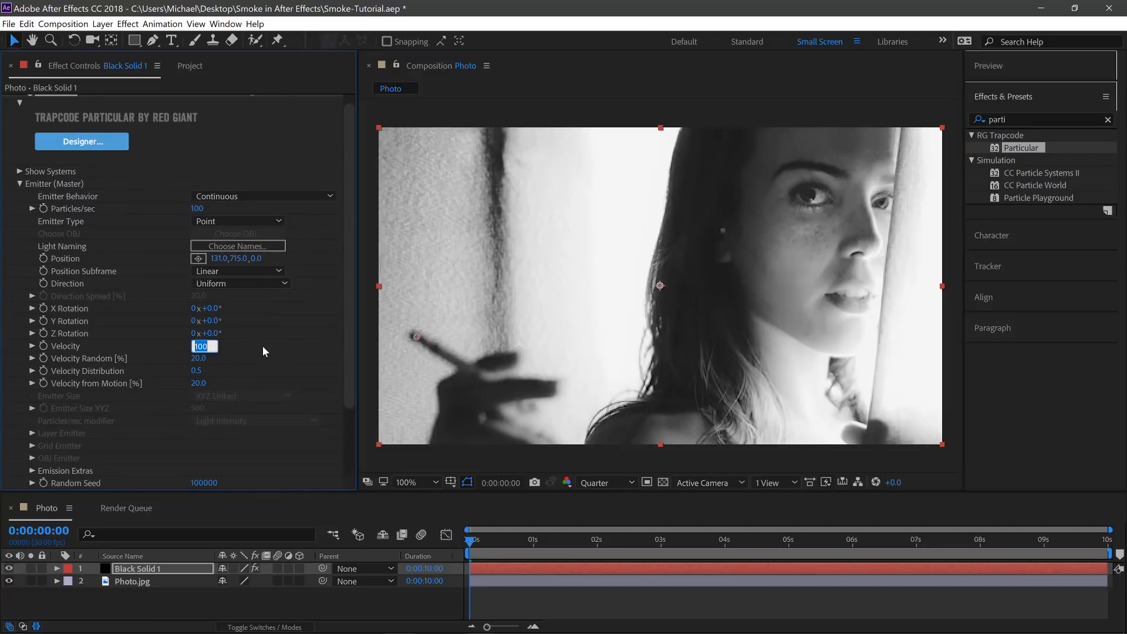
text(3)
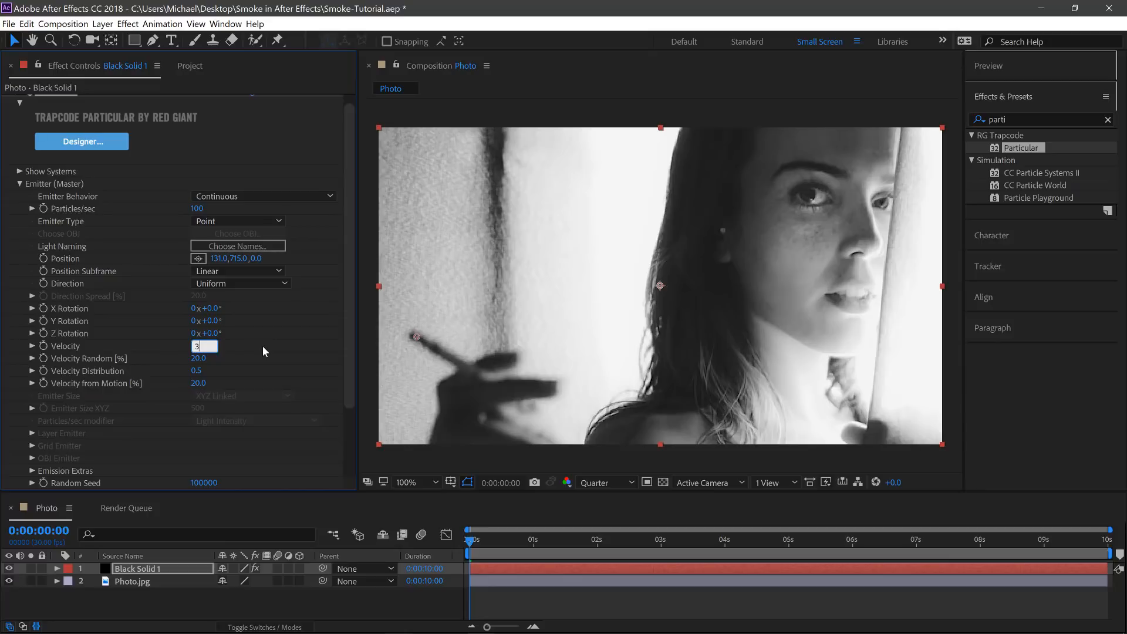
key(enter)
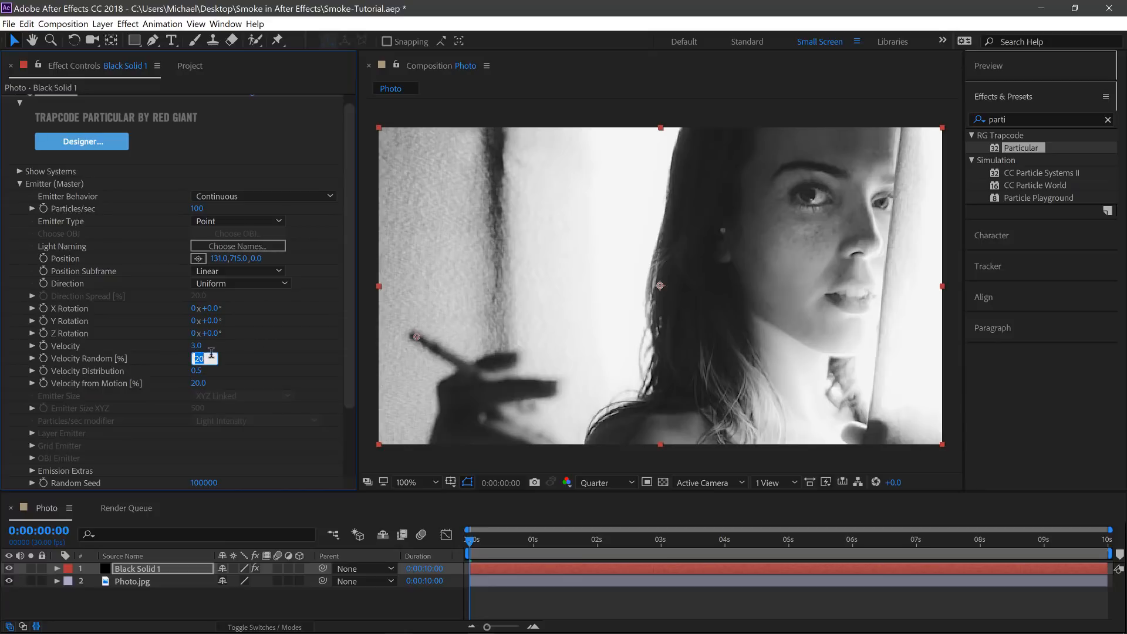
text(5.0)
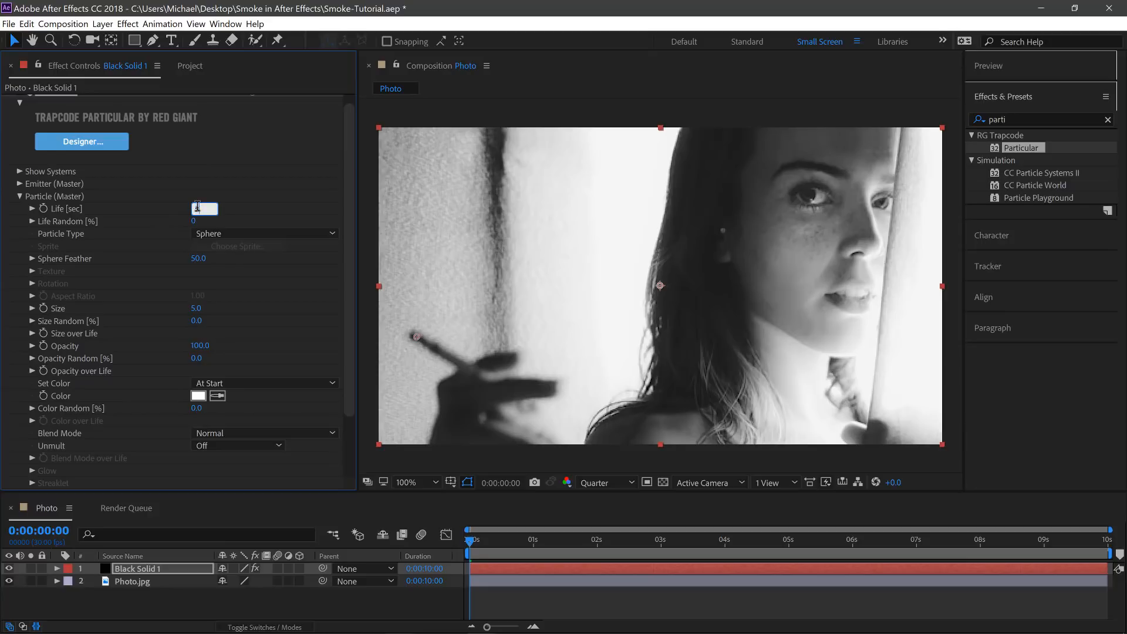
Step: Set particle Life to 5.0 seconds and choose Streaklet as the Particle Type
text(5.0)
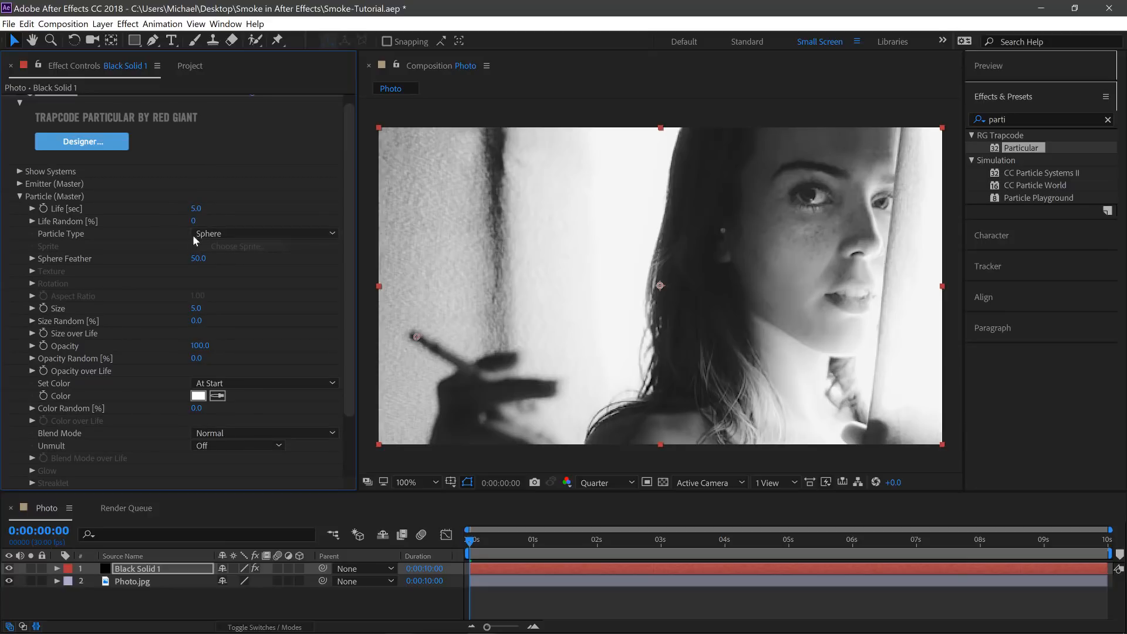
click(262, 233)
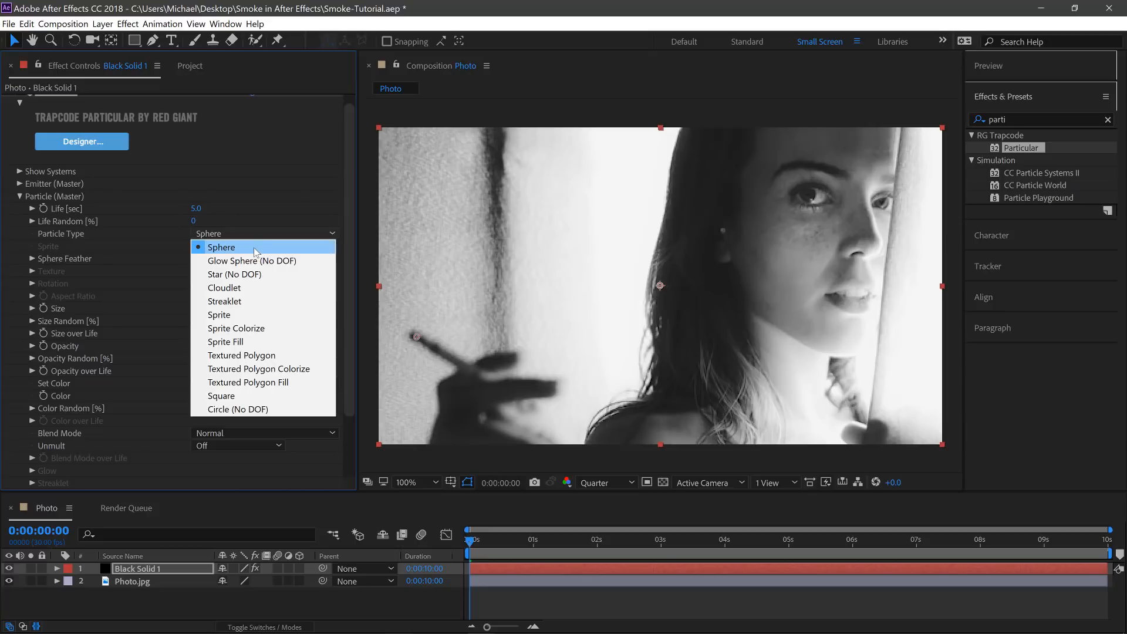
click(224, 301)
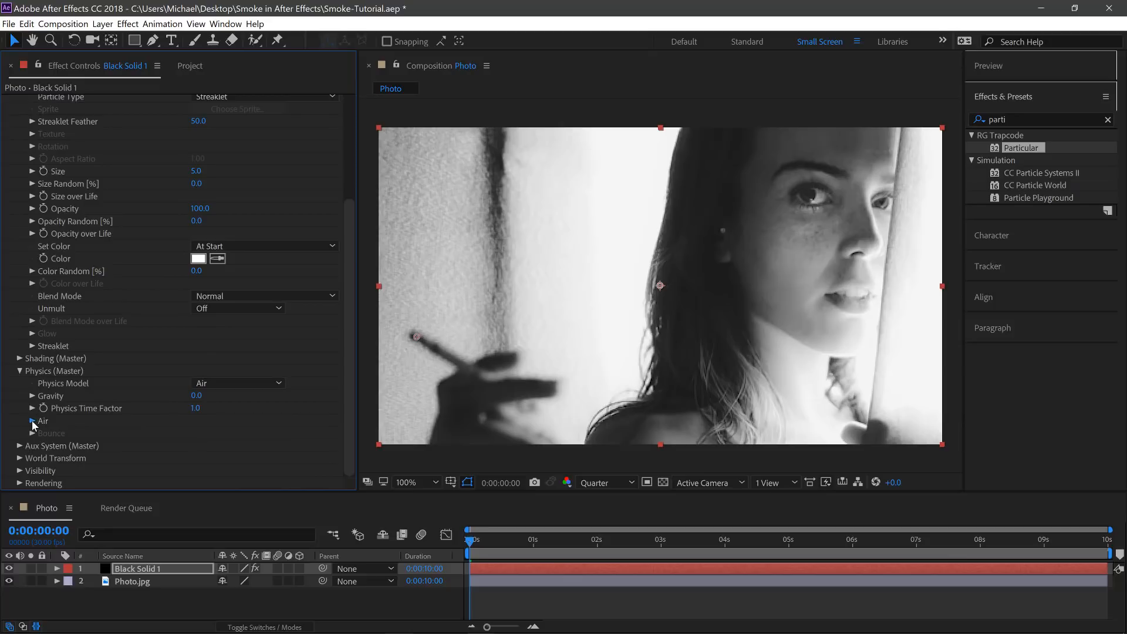
Step: Expand the Air physics settings and start entering a Wind Y of -180
click(31, 420)
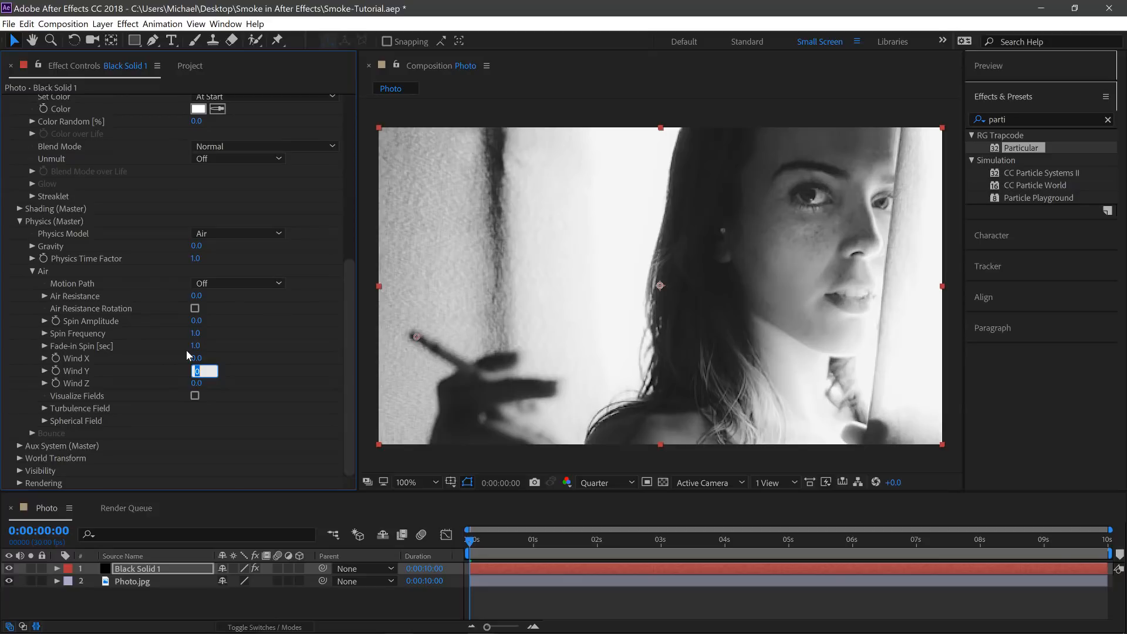
text(-180.0)
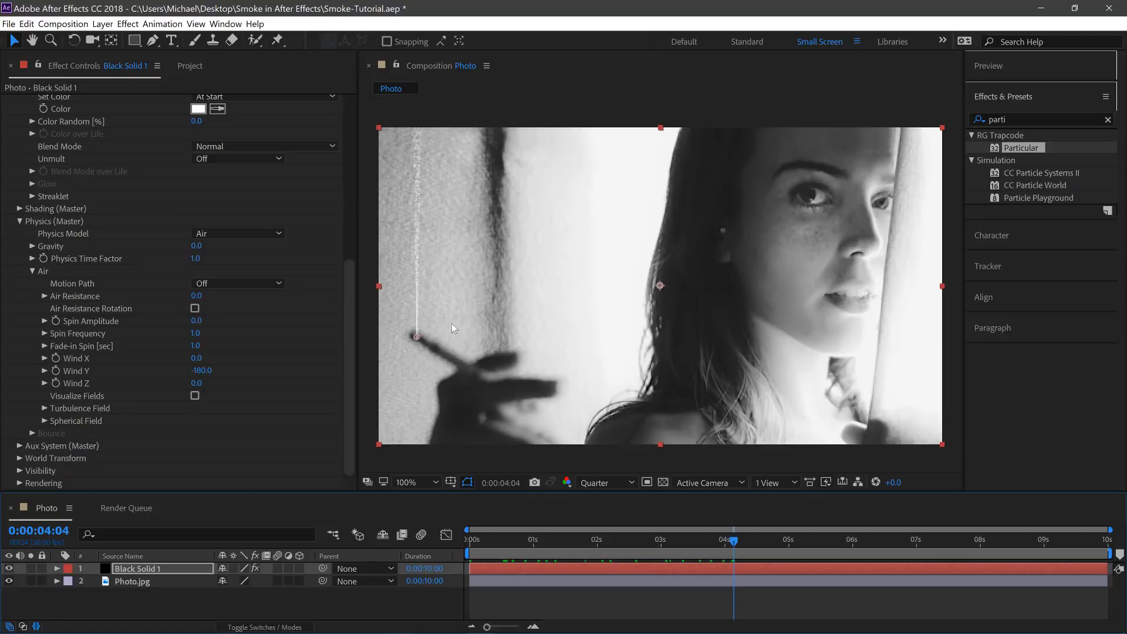
mouse_move(653, 571)
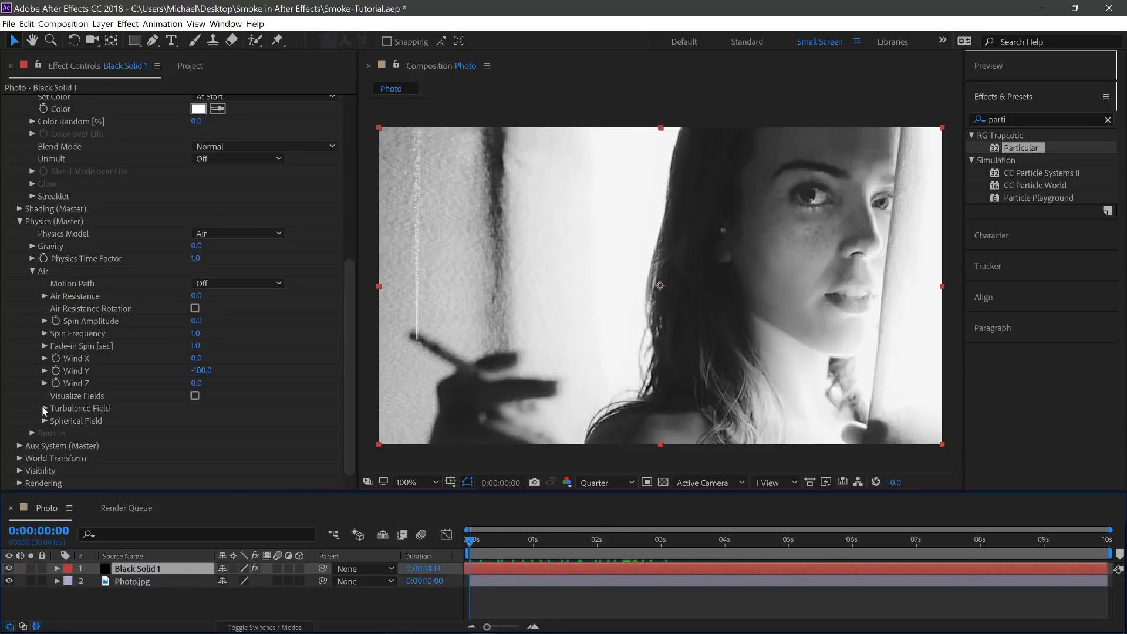
Step: Show Turbulence Field (Affect Position 500, Octave Multiplier 3) and edit Evolution Speed
click(42, 409)
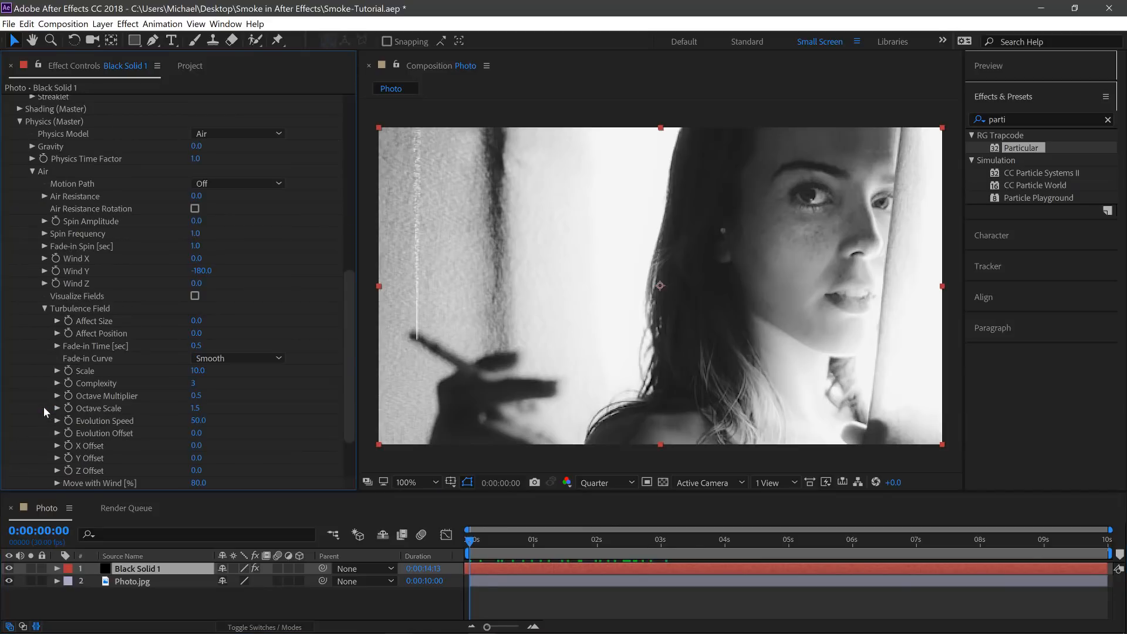
scroll(down, 3)
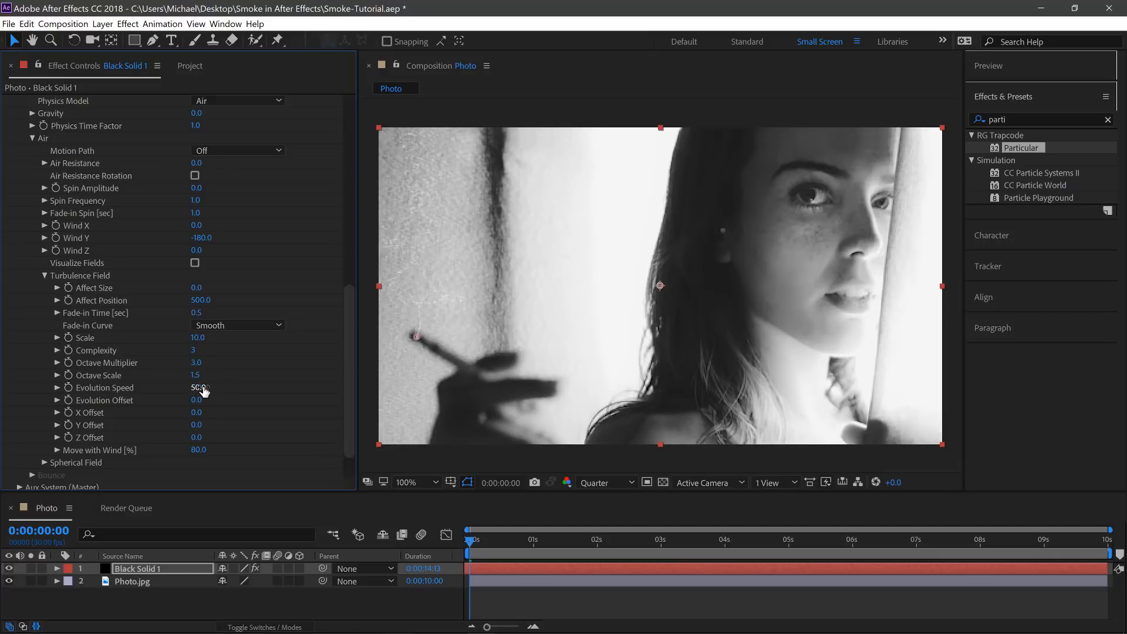
double_click(198, 388)
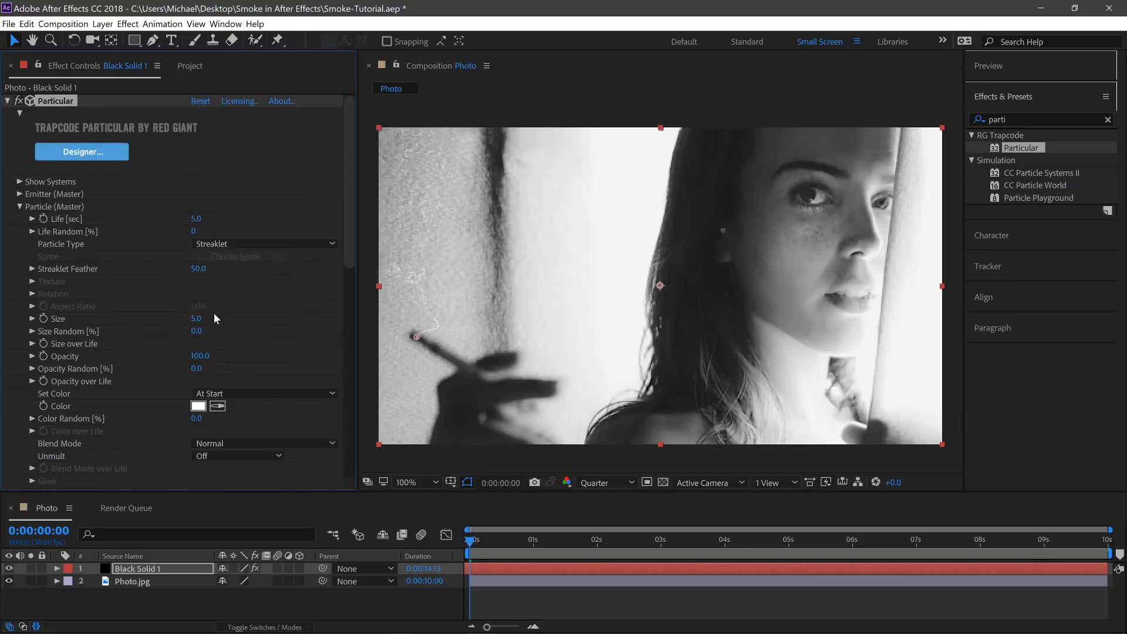
Step: Set Particle (Master) Size to 200 with Opacity at 10
click(196, 318)
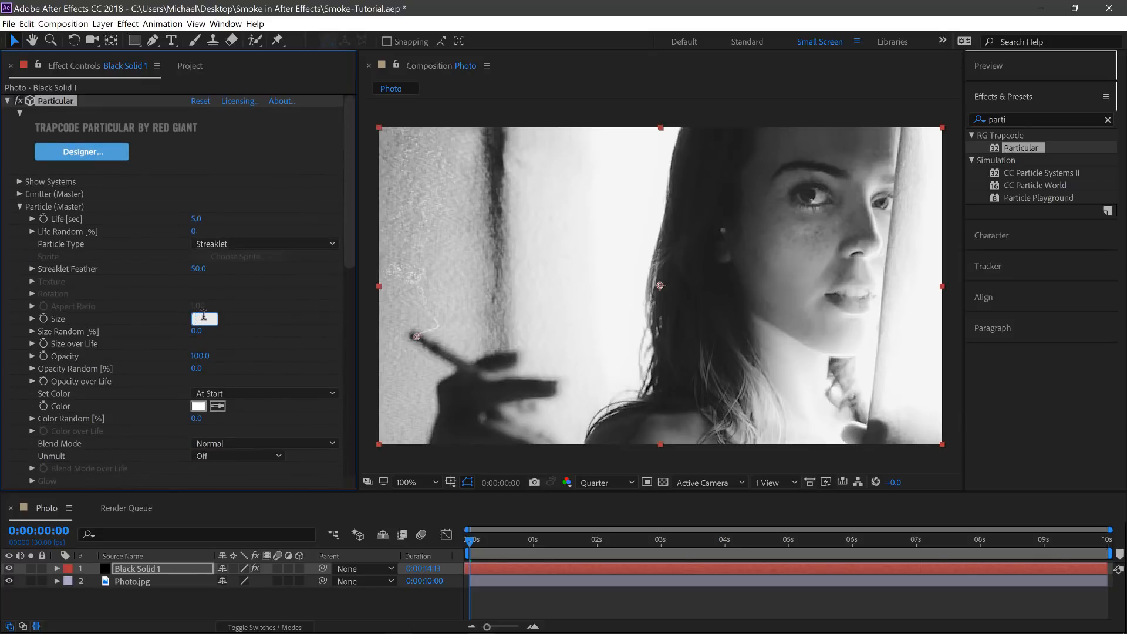
text(200.0)
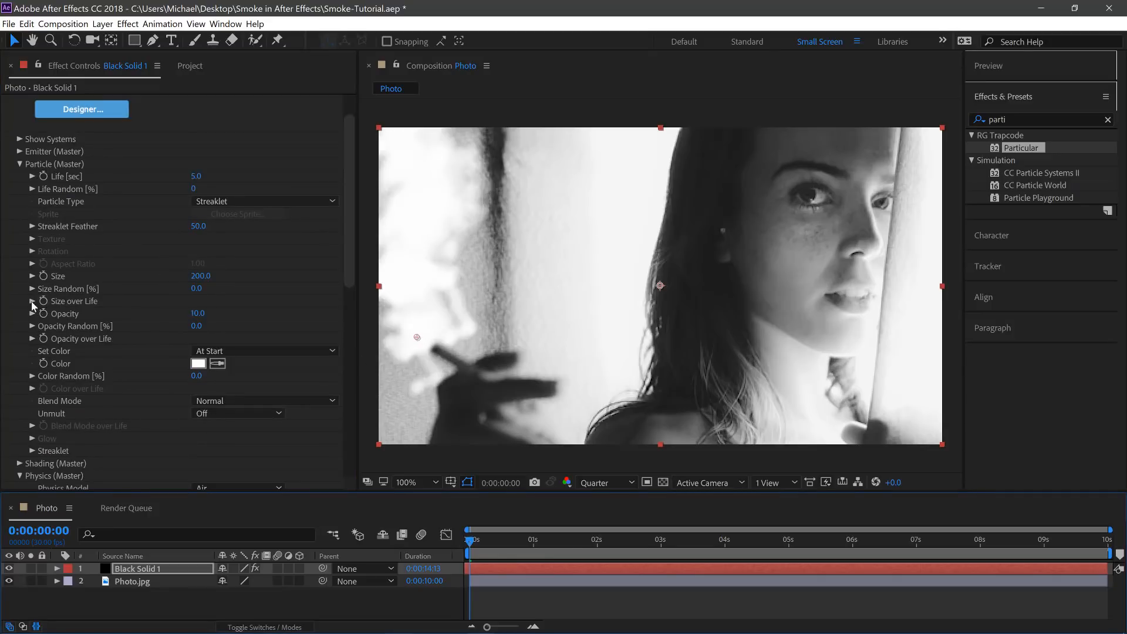
Step: Shape Size over Life into a smoothed, flipped curve rising from a low start
click(33, 301)
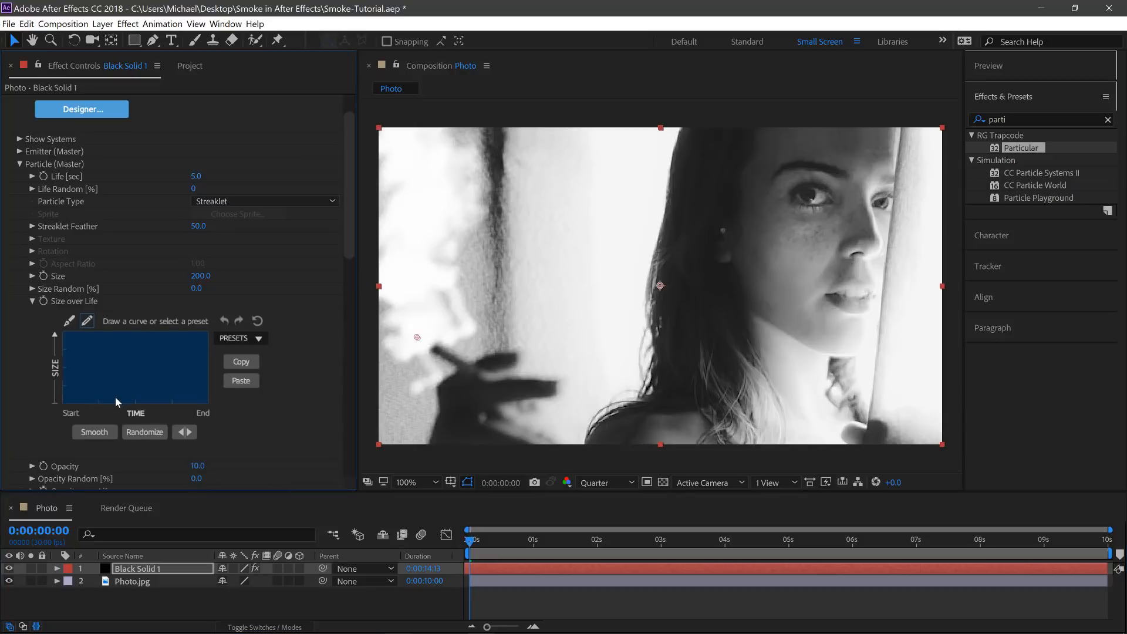
click(190, 432)
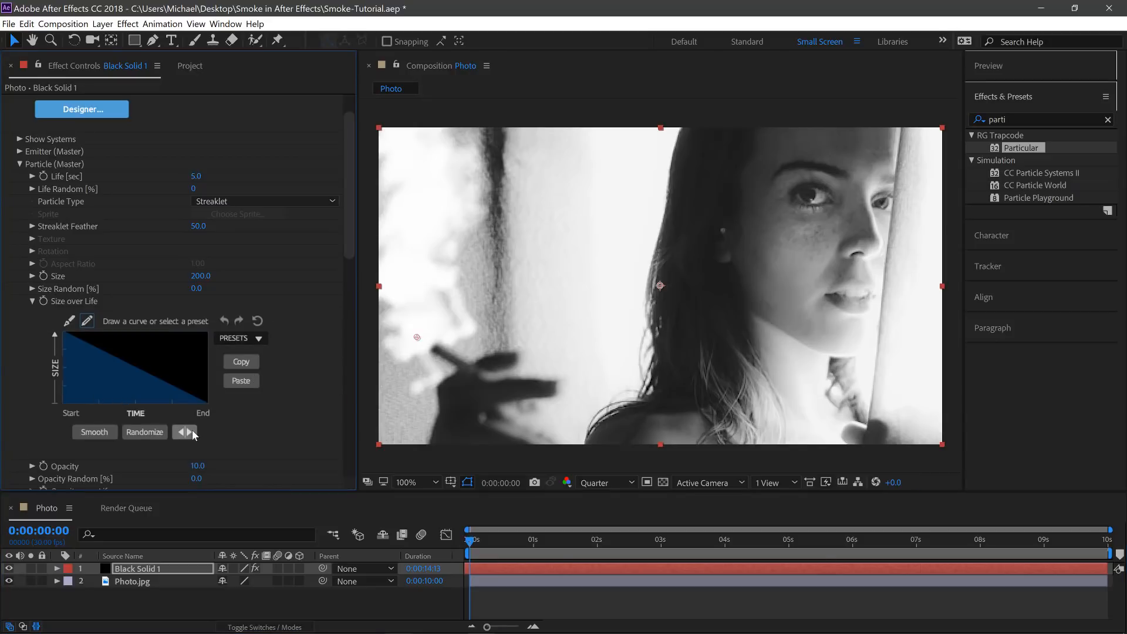
click(190, 432)
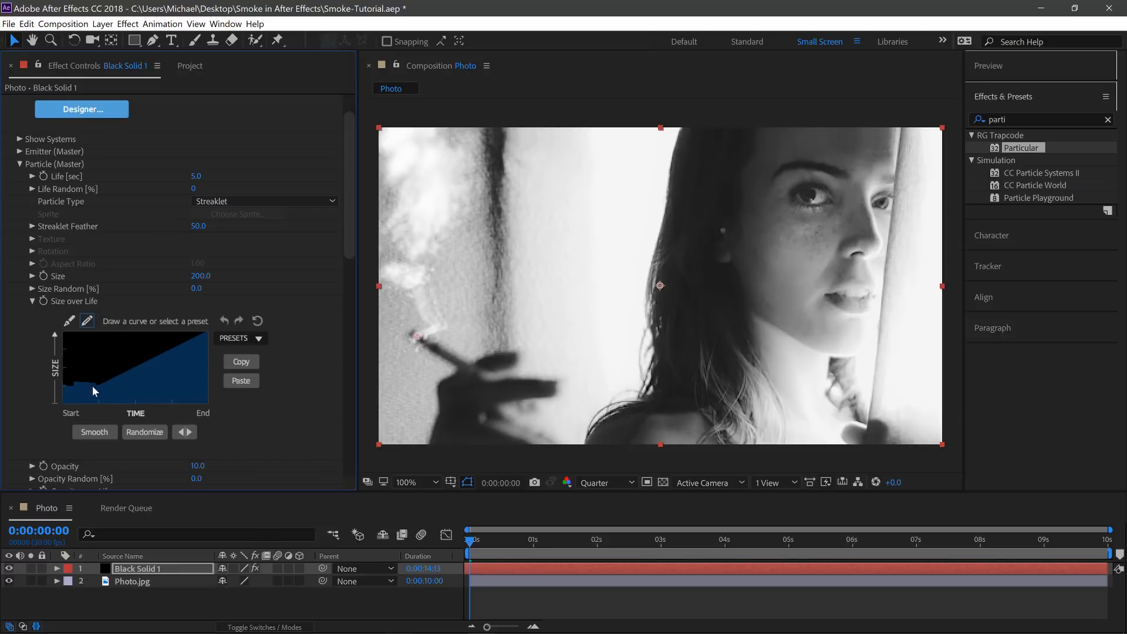
drag(93, 392, 126, 377)
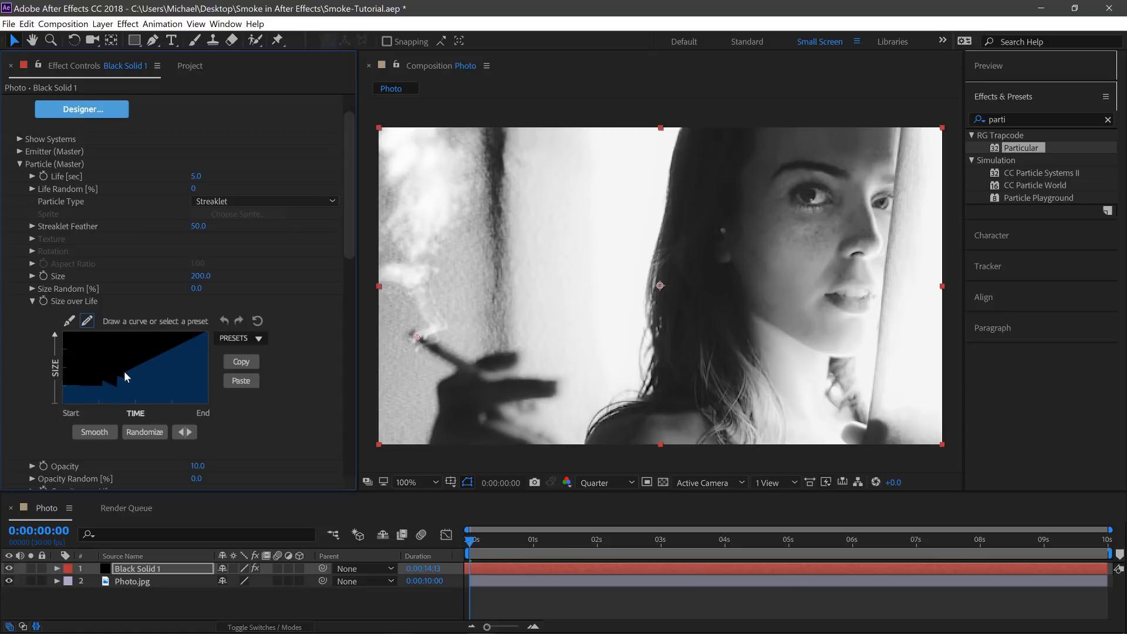
click(94, 431)
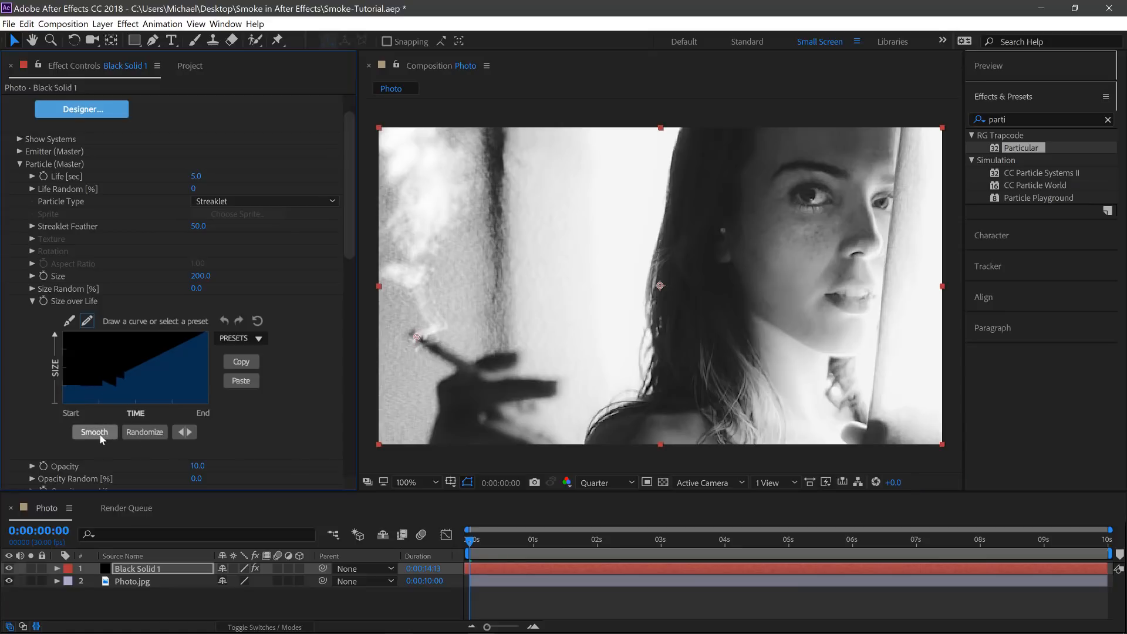
click(94, 432)
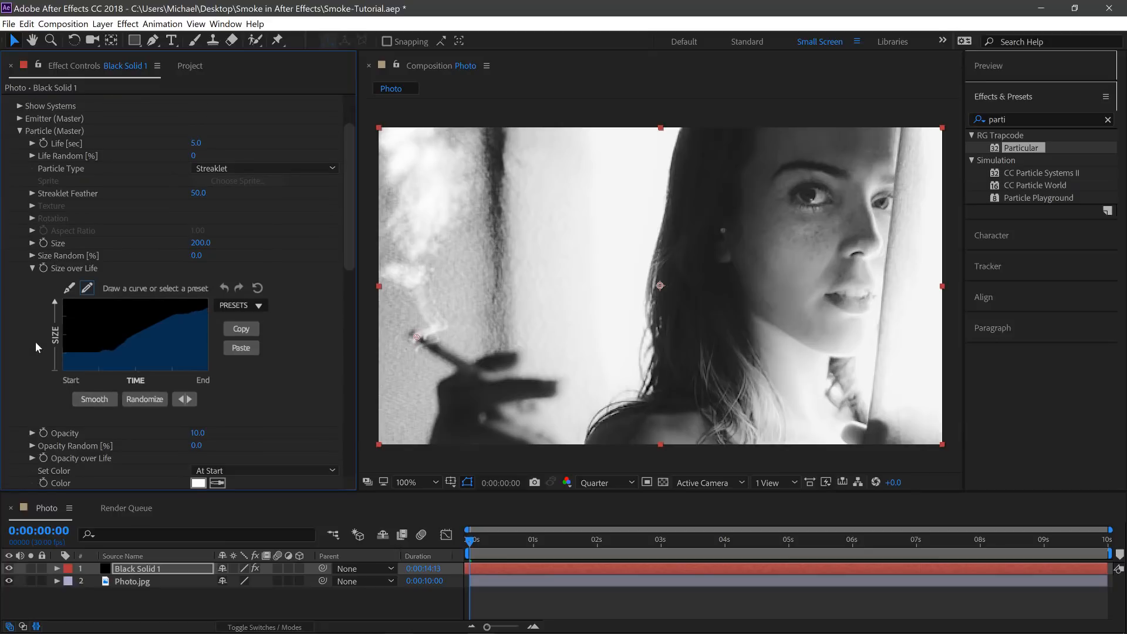
scroll(down, 3)
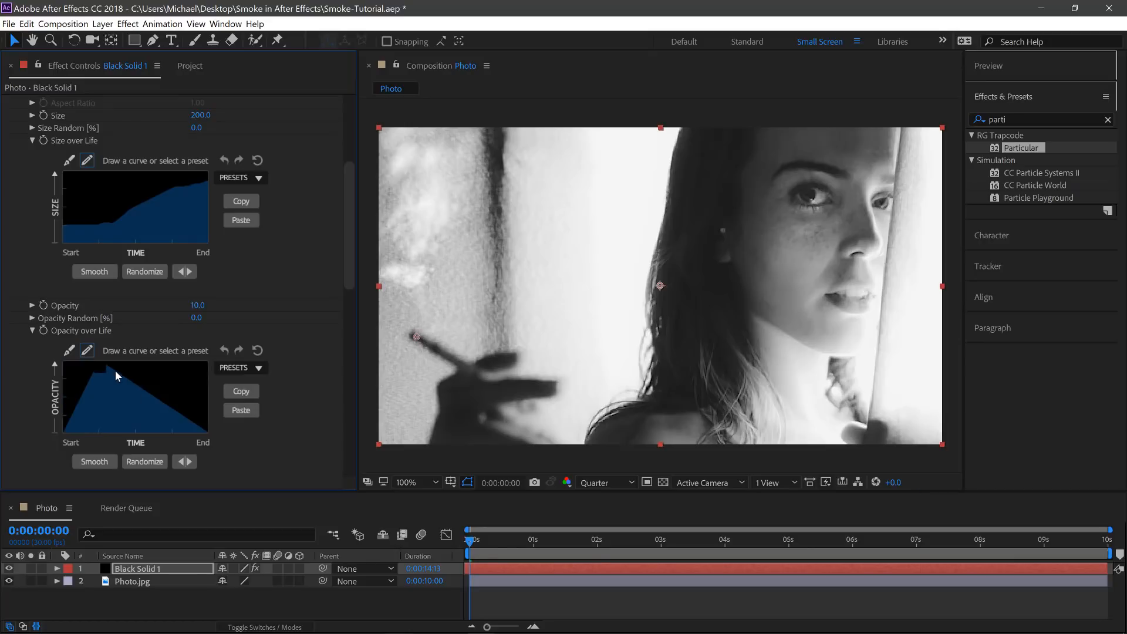
Step: Smooth Opacity over Life into rise, plateau and fade, then preview to about 2 seconds
click(94, 461)
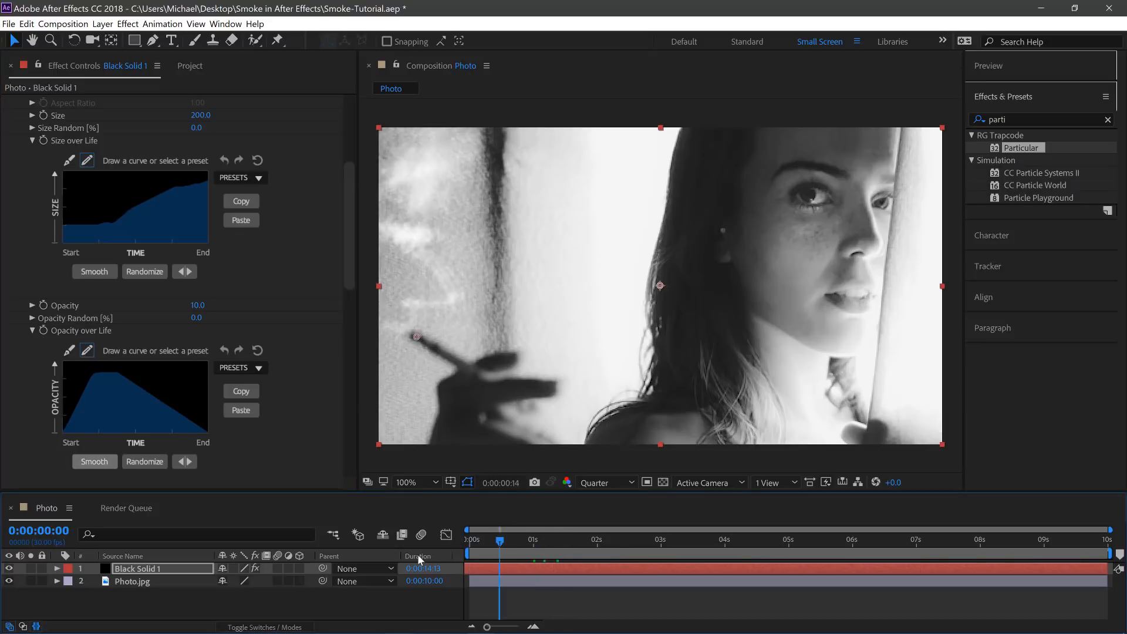
click(718, 539)
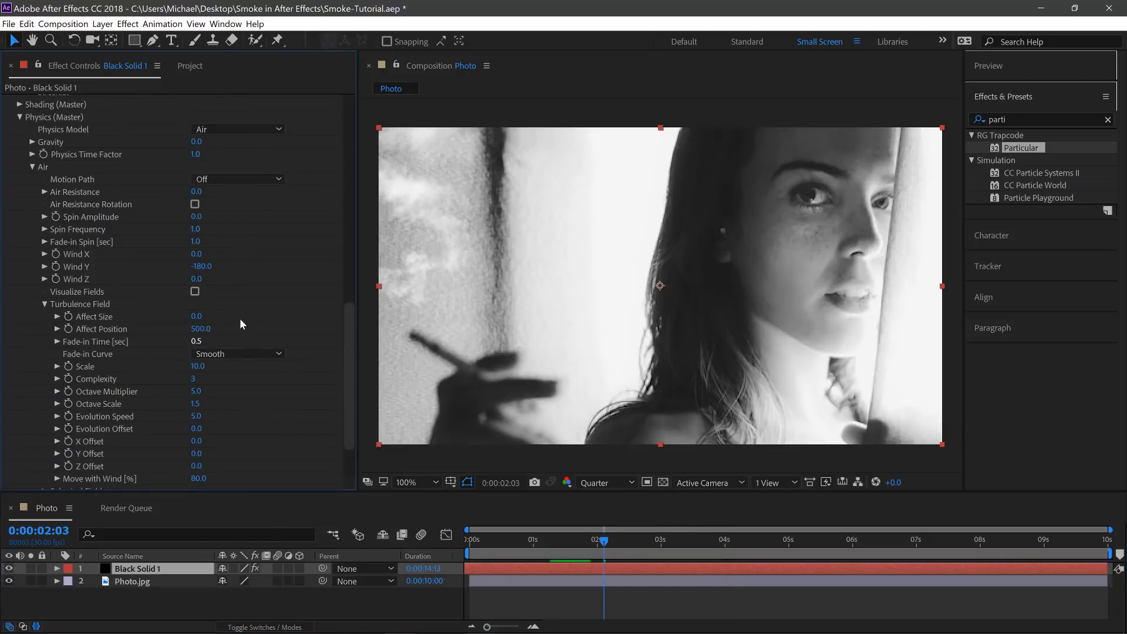
Step: Set Turbulence Fade-in Time 3, Octave Multiplier 2 and Move with Wind 100%
click(199, 341)
text(3)
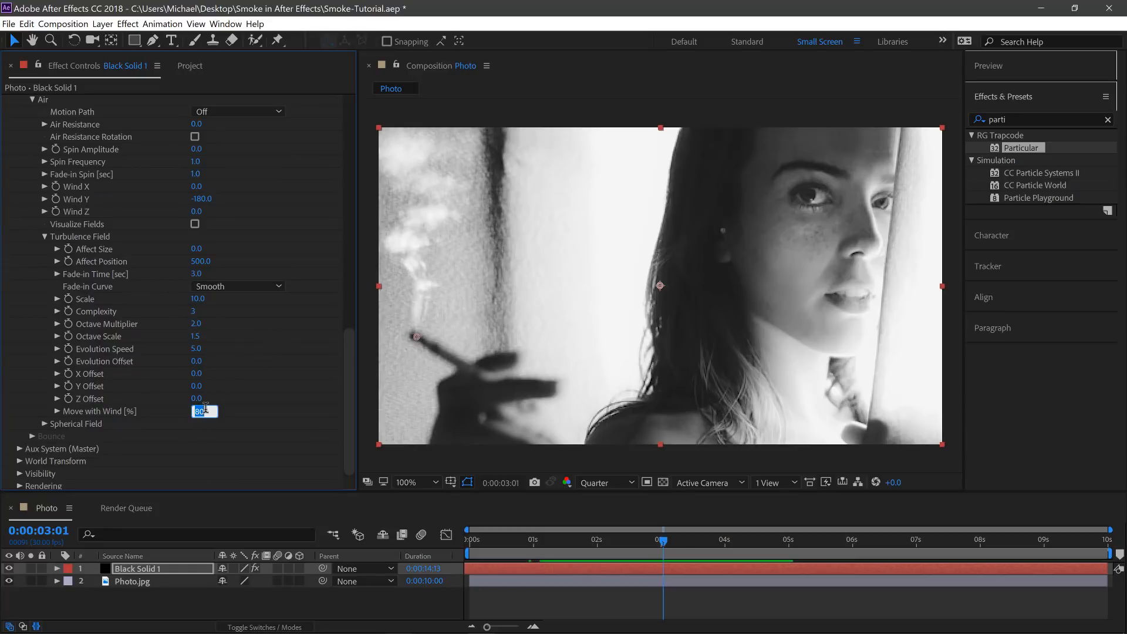
text(100.0)
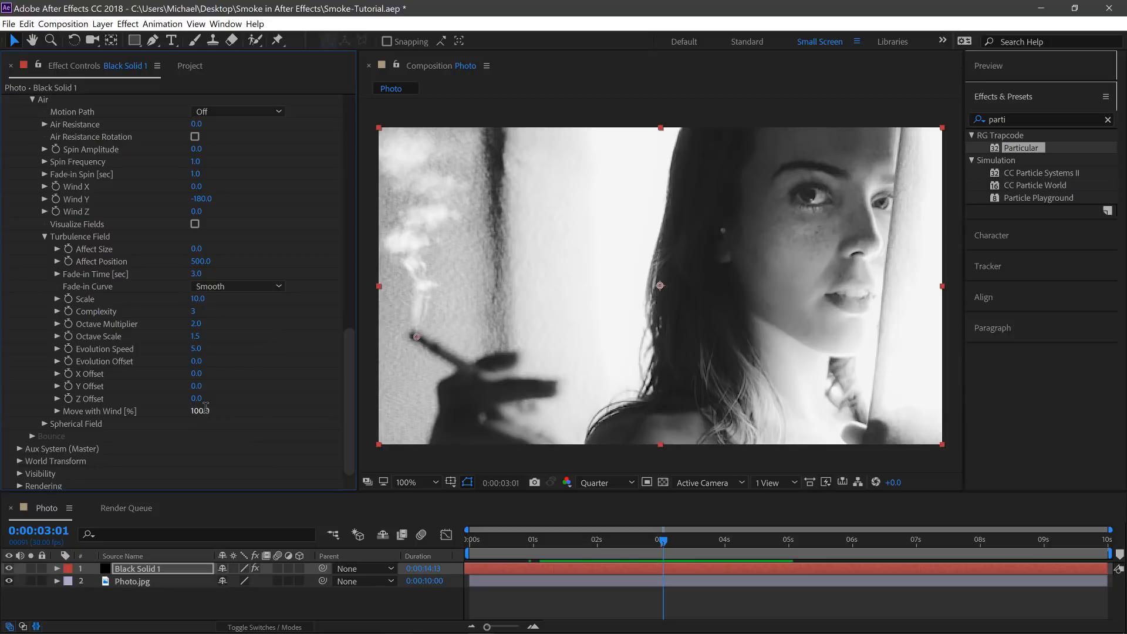